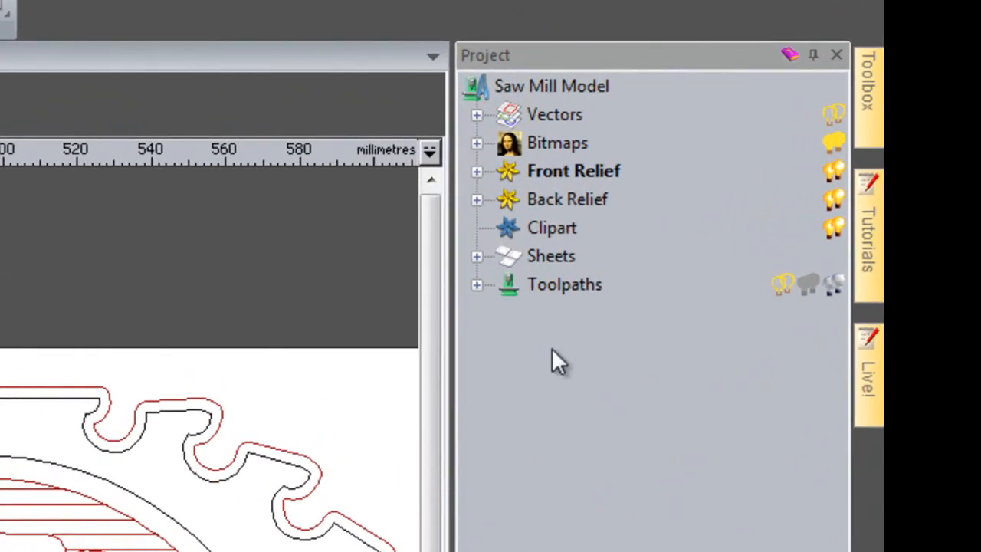
# Expand the Toolpaths group and Area Clear to list its three end mill toolpaths
pyautogui.click(477, 283)
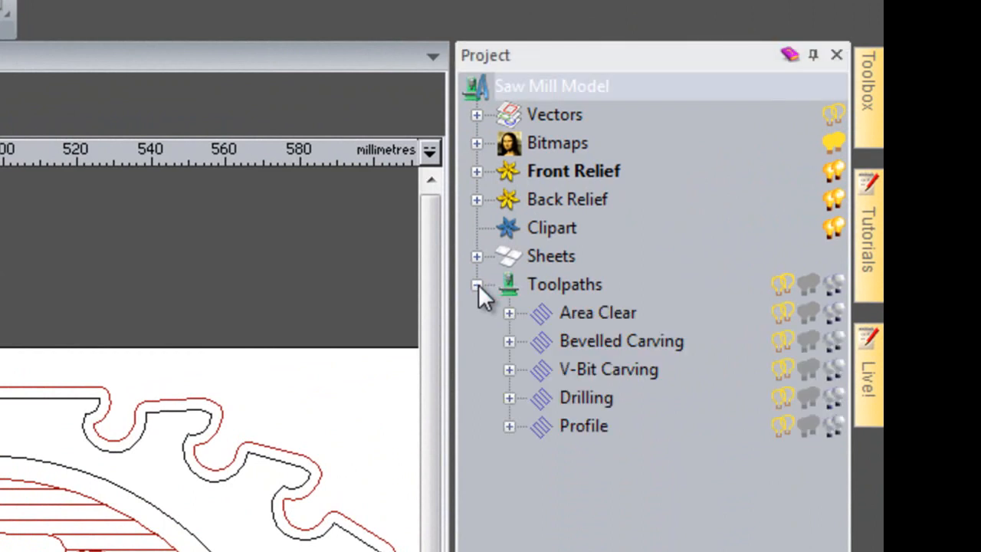
pyautogui.click(477, 284)
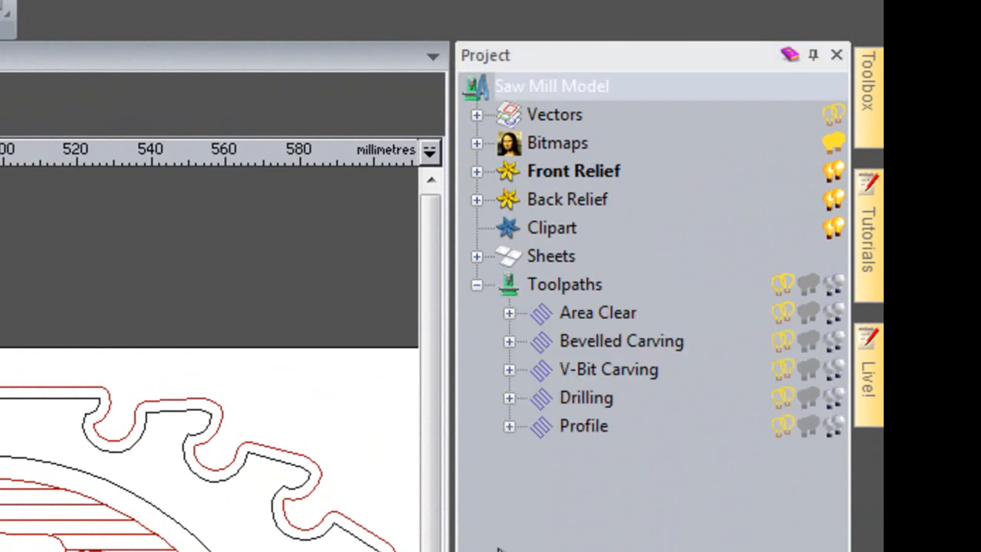
pyautogui.moveTo(555, 299)
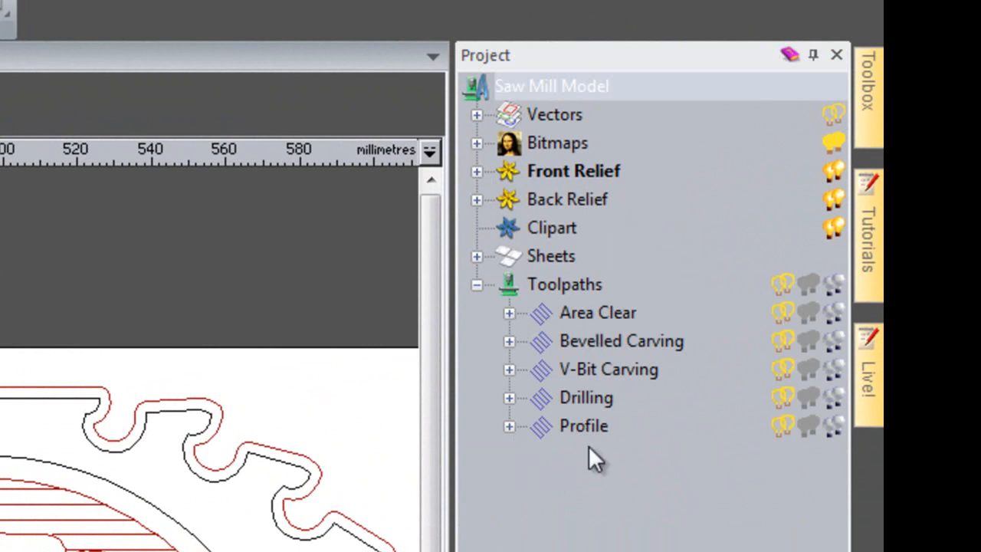
pyautogui.moveTo(596, 527)
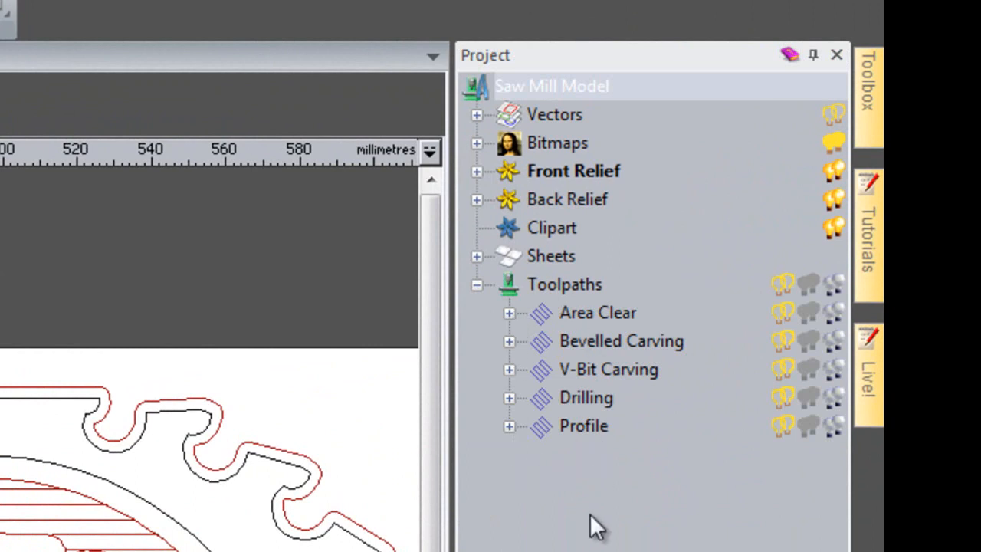
pyautogui.moveTo(518, 325)
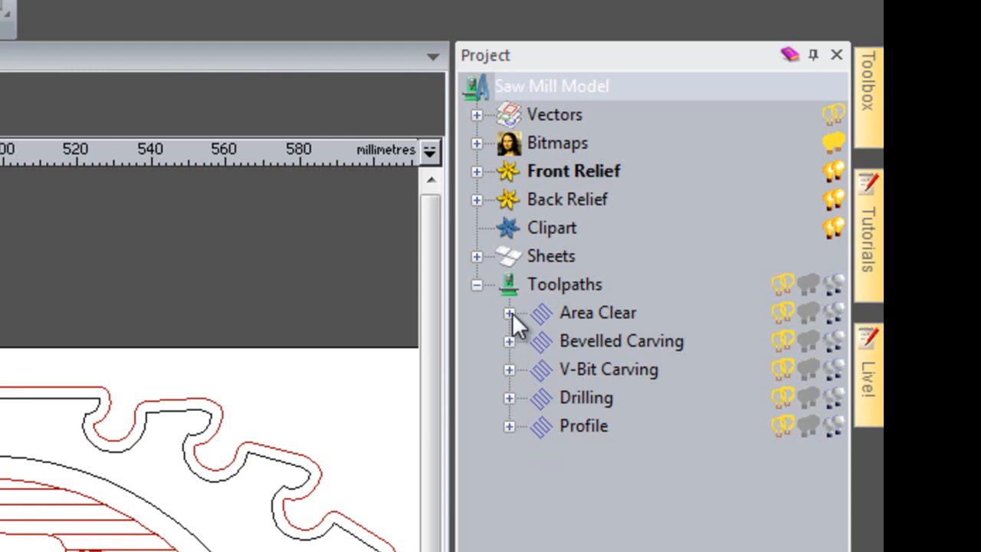
pyautogui.click(509, 313)
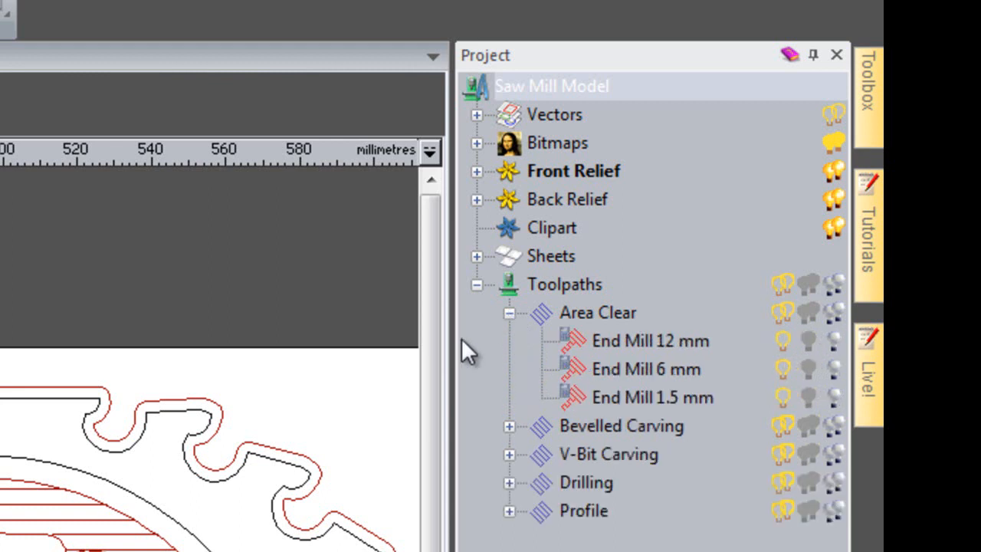
pyautogui.moveTo(467, 351)
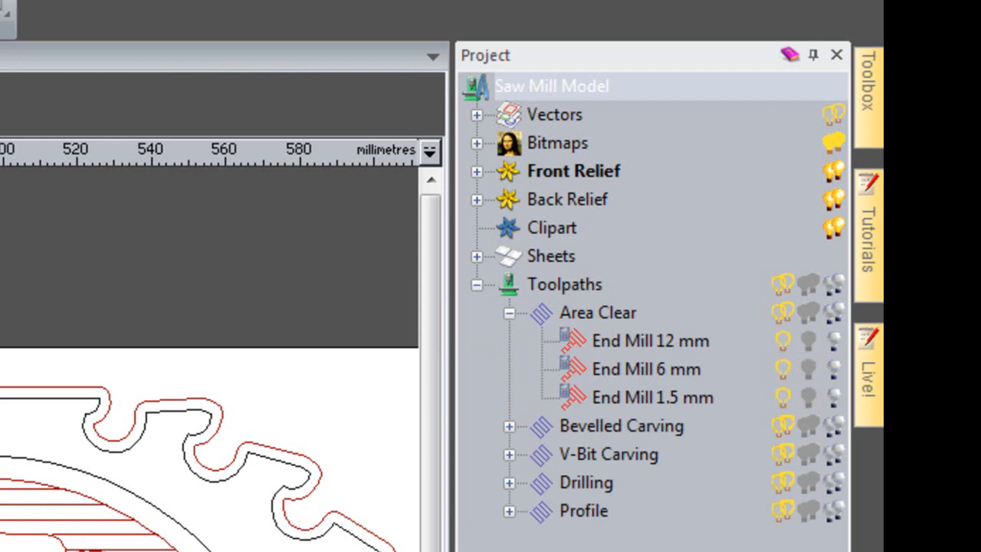
# Set Tool Number 1, 2 and 3 on the 12 mm, 6 mm and 1.5 mm end mill toolpaths
pyautogui.click(650, 340)
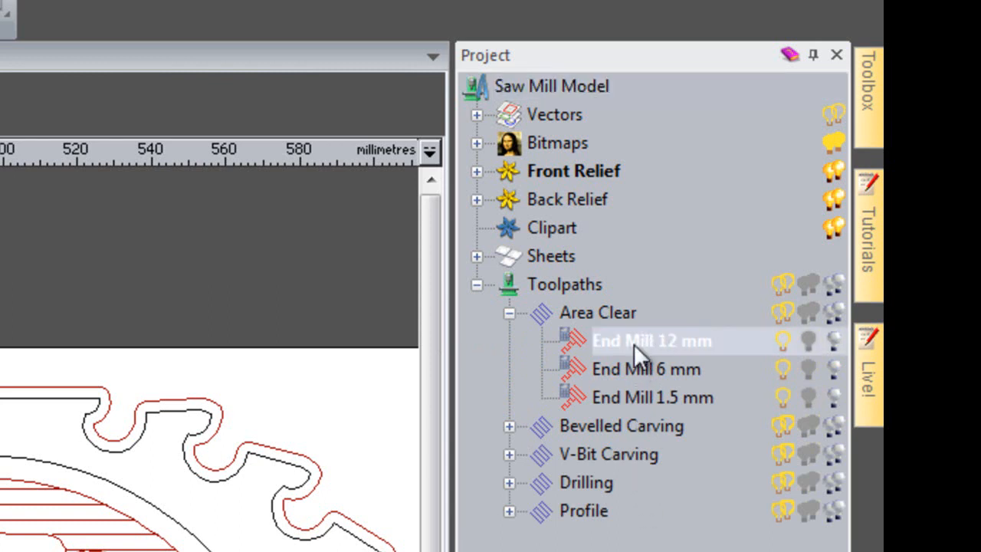
pyautogui.moveTo(632, 437)
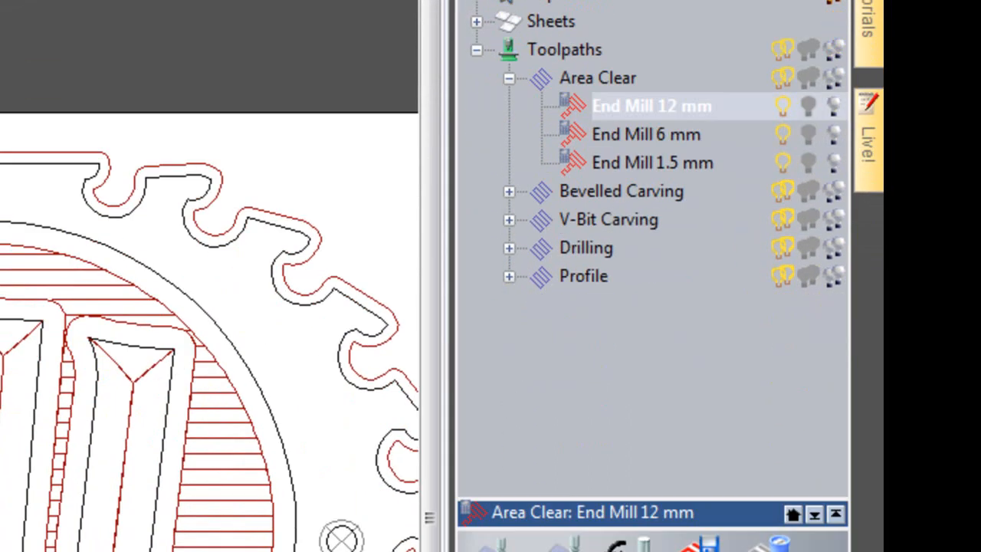
pyautogui.doubleClick(652, 105)
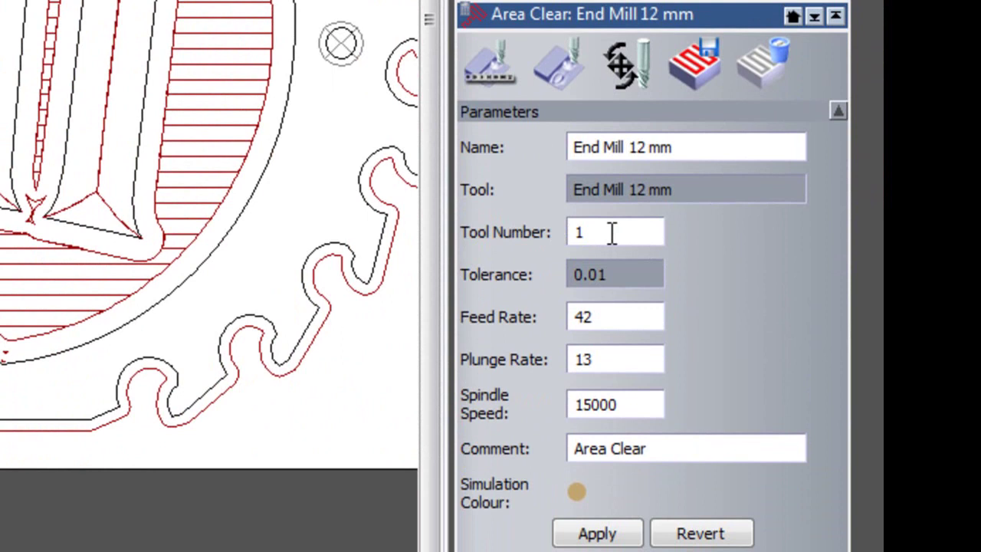
pyautogui.moveTo(641, 187)
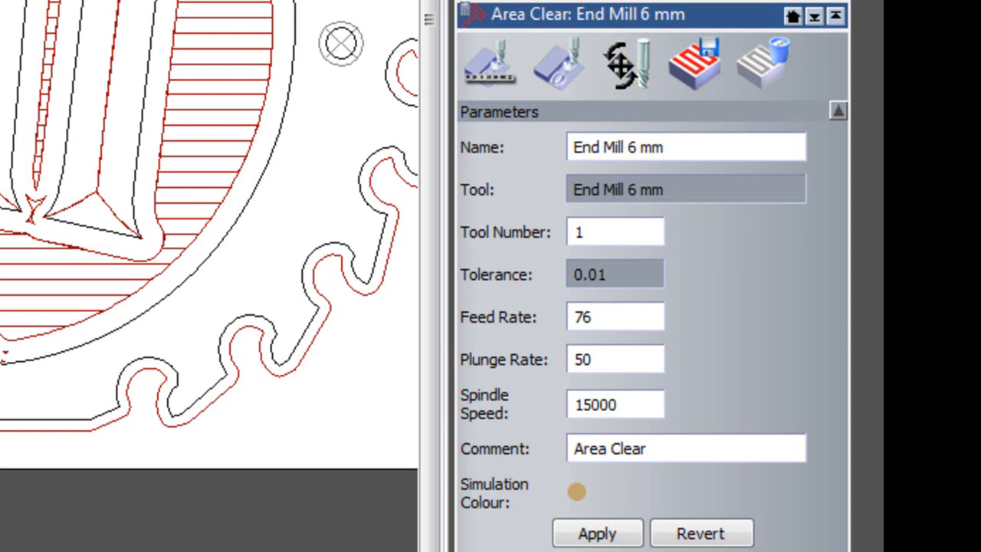
pyautogui.moveTo(671, 242)
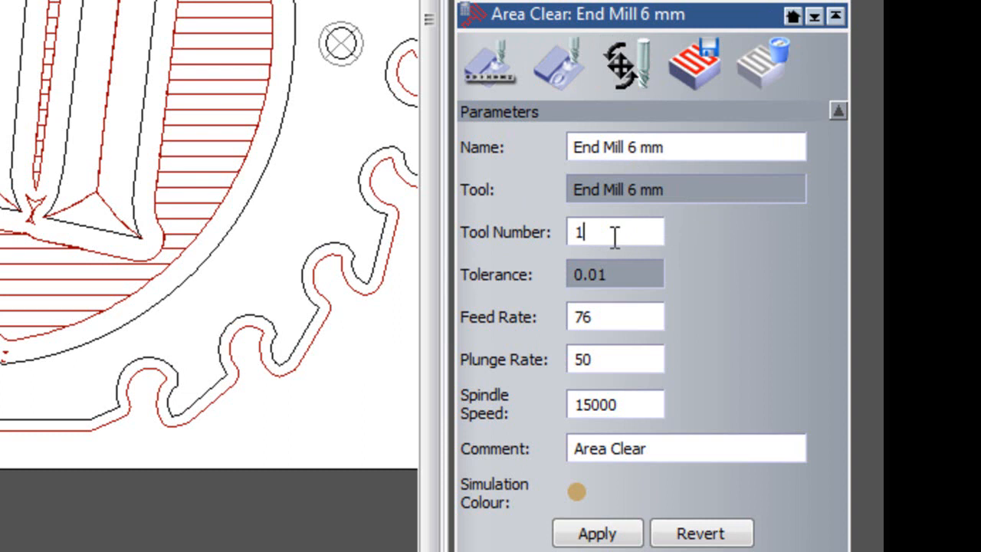
pyautogui.write('2')
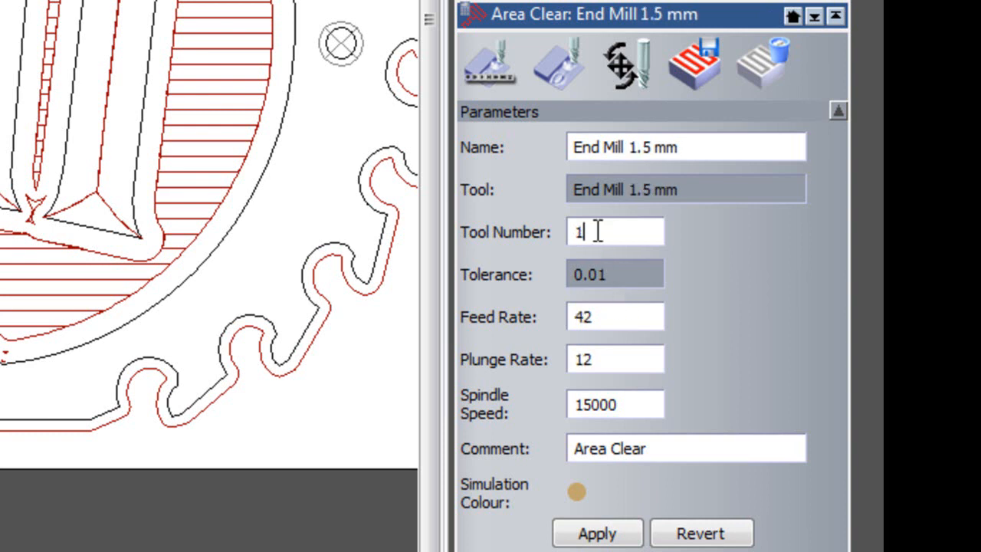
pyautogui.write('3')
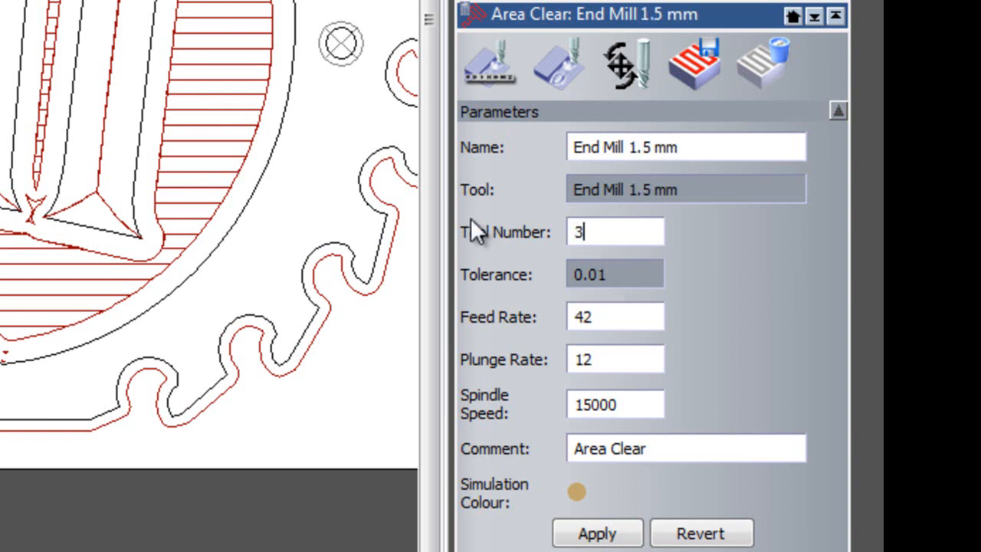
pyautogui.click(625, 63)
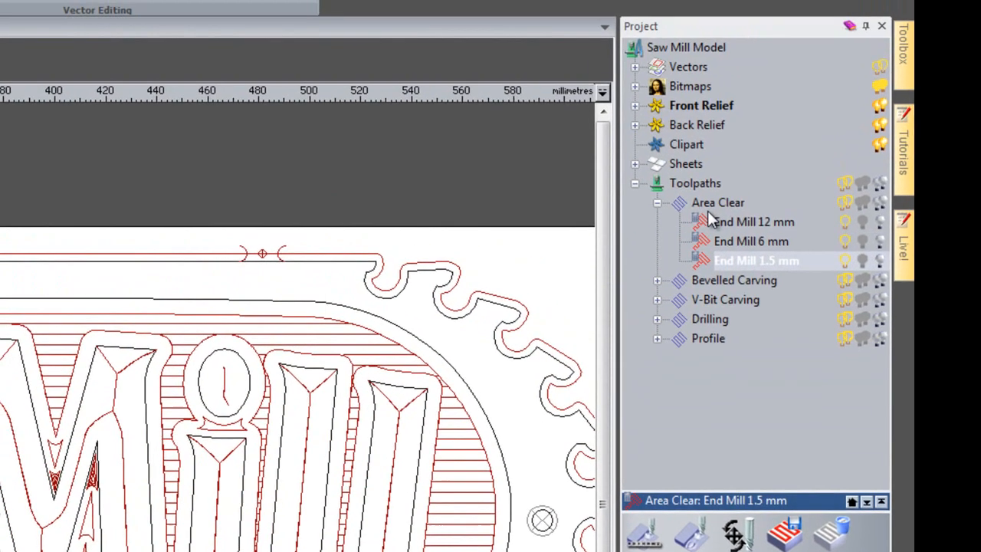
pyautogui.moveTo(748, 378)
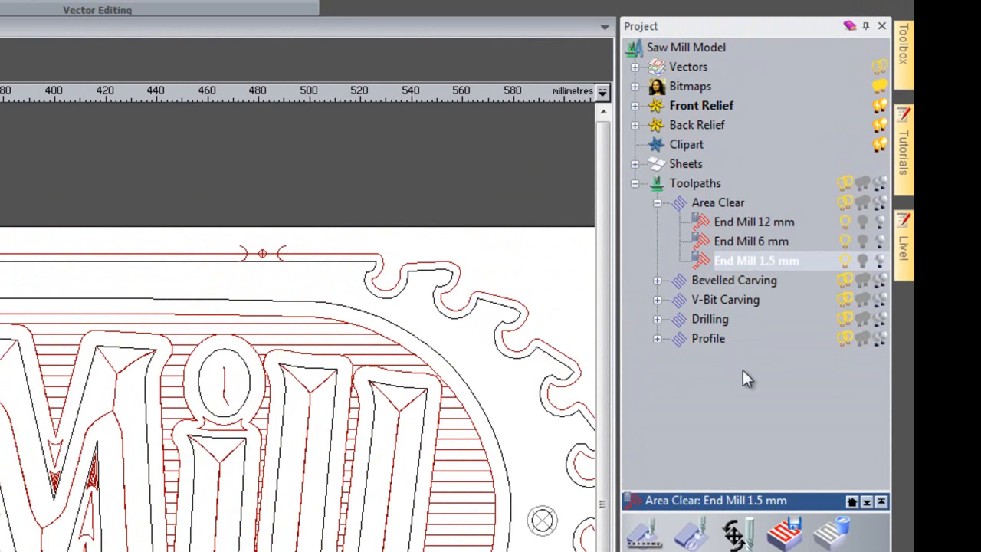
# Reopen the Area Clear 2D Area Clearance settings for editing
pyautogui.click(658, 202)
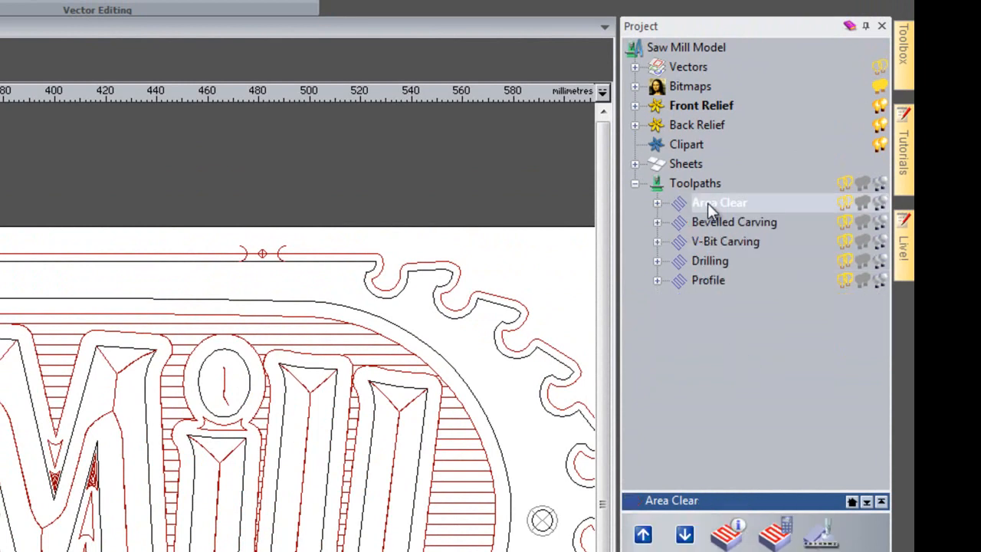
pyautogui.rightClick(719, 202)
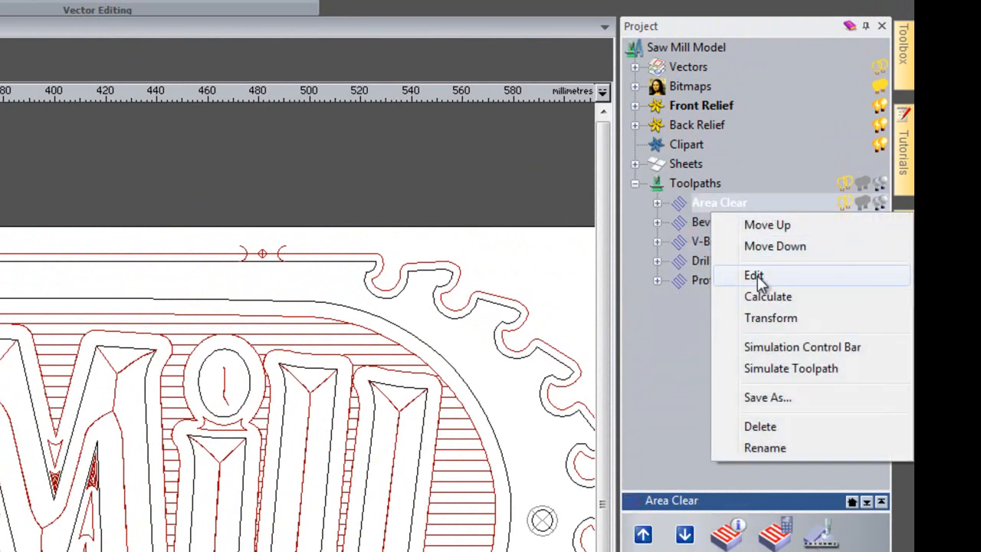
pyautogui.click(755, 276)
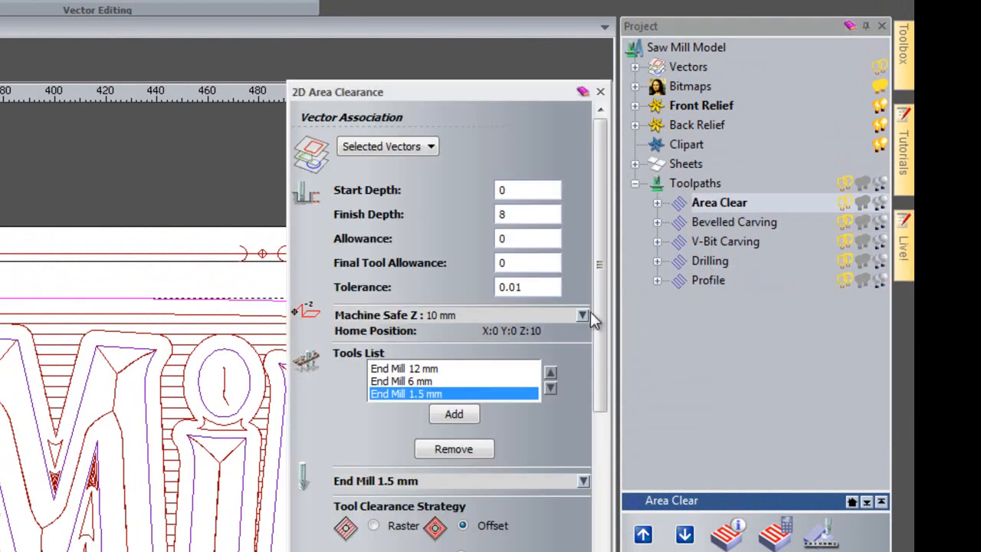
pyautogui.scroll(-3)
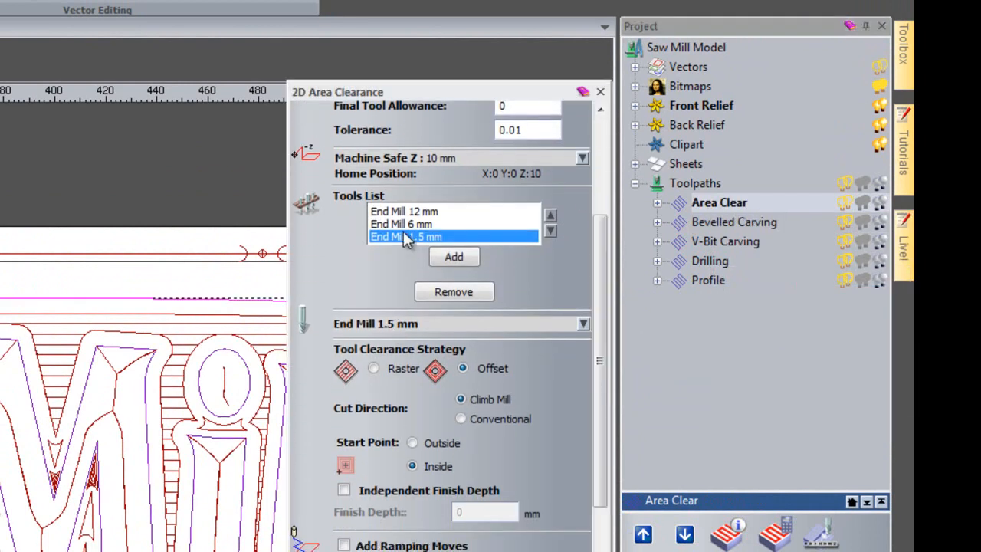
# Confirm End Mill 12 mm is tool 1 in the tools list, then close the settings
pyautogui.click(405, 211)
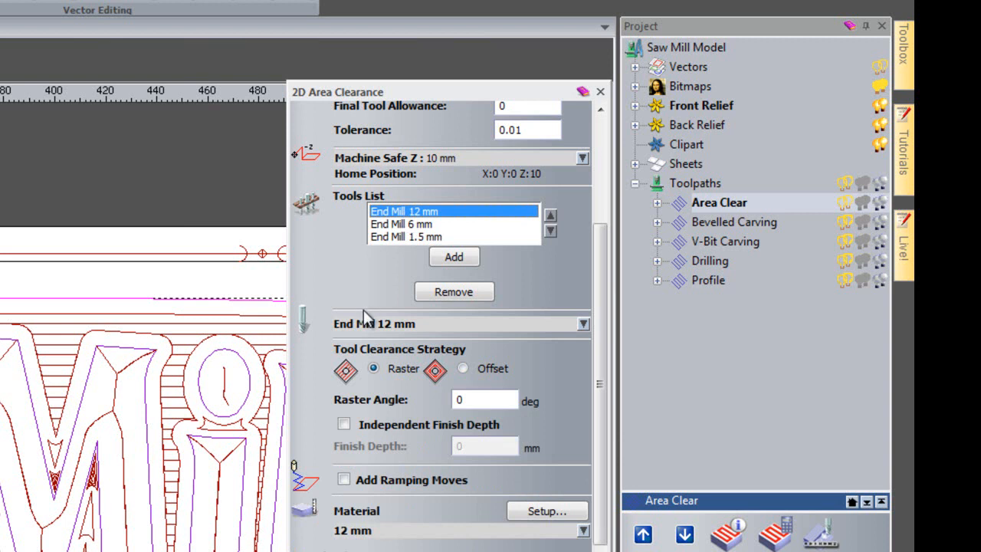
pyautogui.moveTo(590, 336)
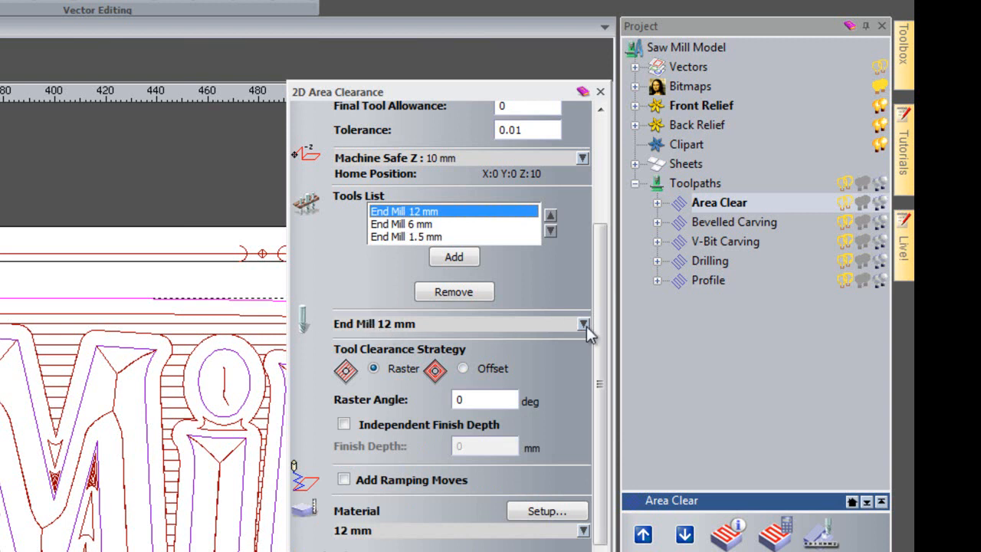
pyautogui.click(583, 322)
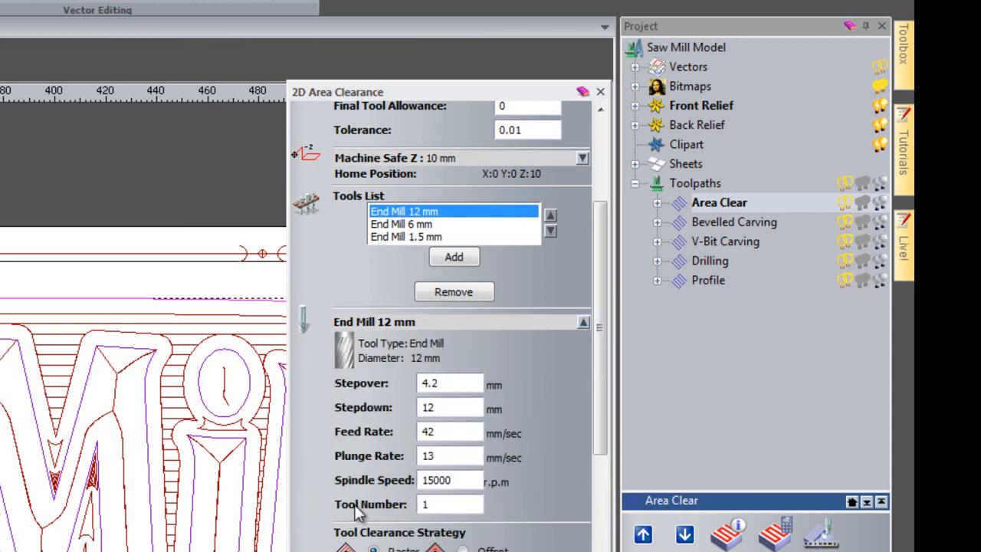
pyautogui.moveTo(497, 514)
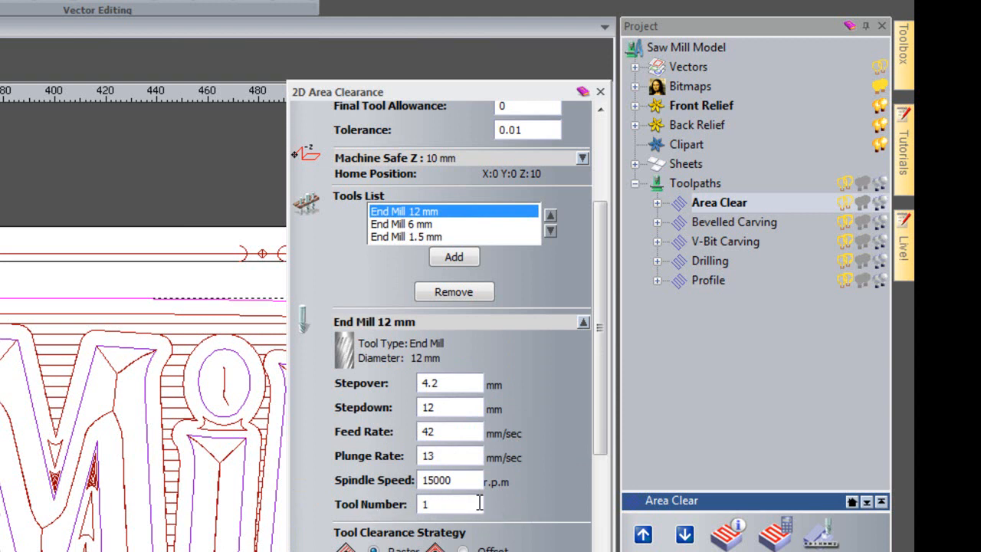
pyautogui.moveTo(601, 129)
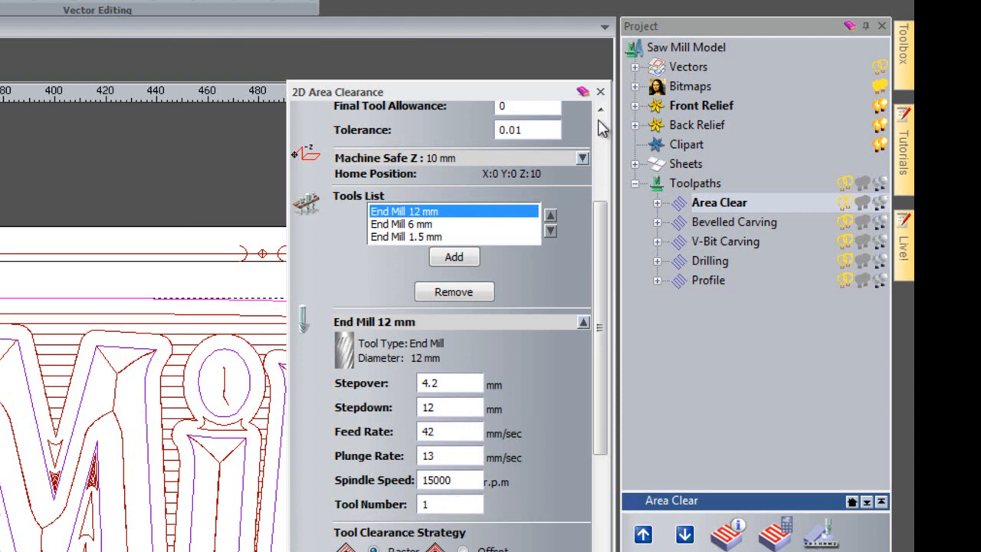
pyautogui.click(601, 92)
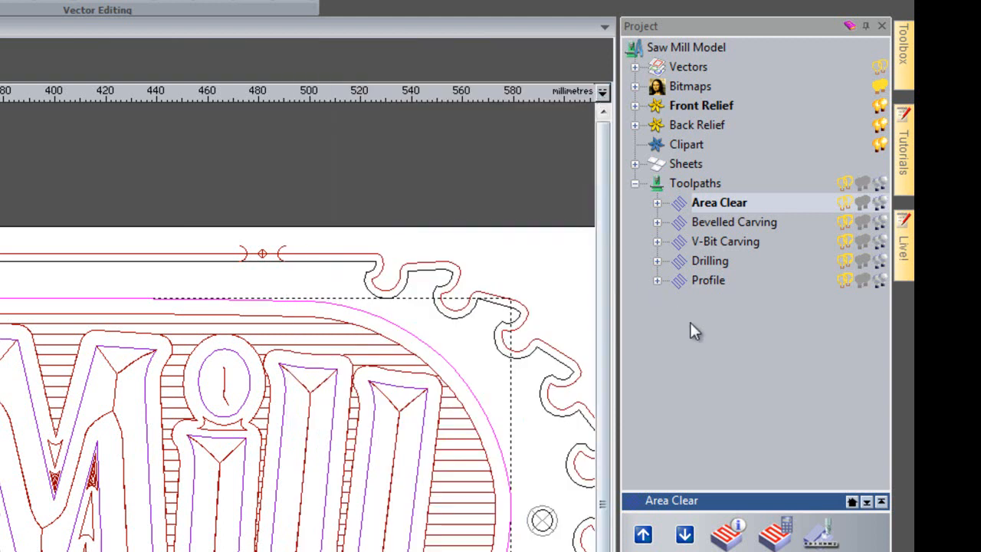
# Show the Toolpaths panel with its Toolpath Operations list
pyautogui.click(719, 202)
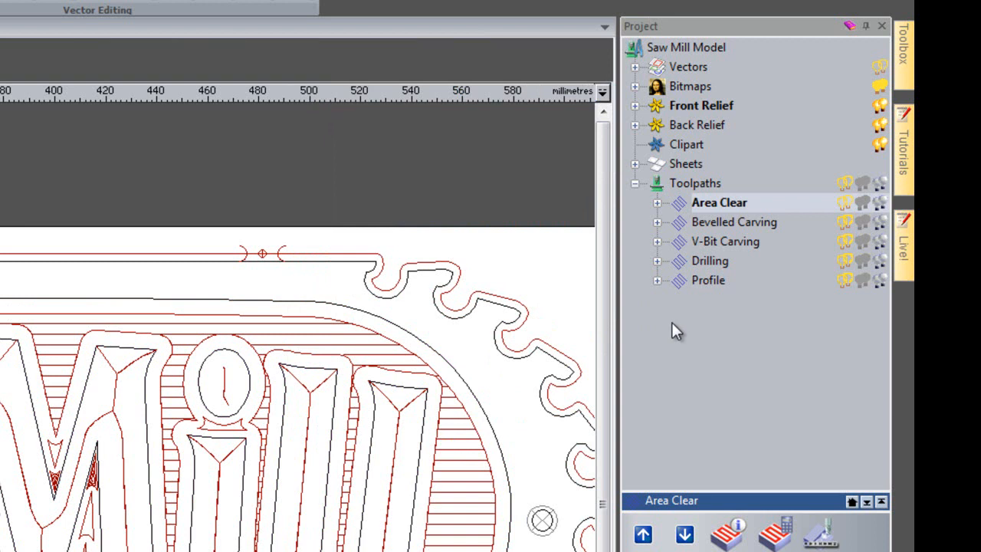
pyautogui.click(694, 183)
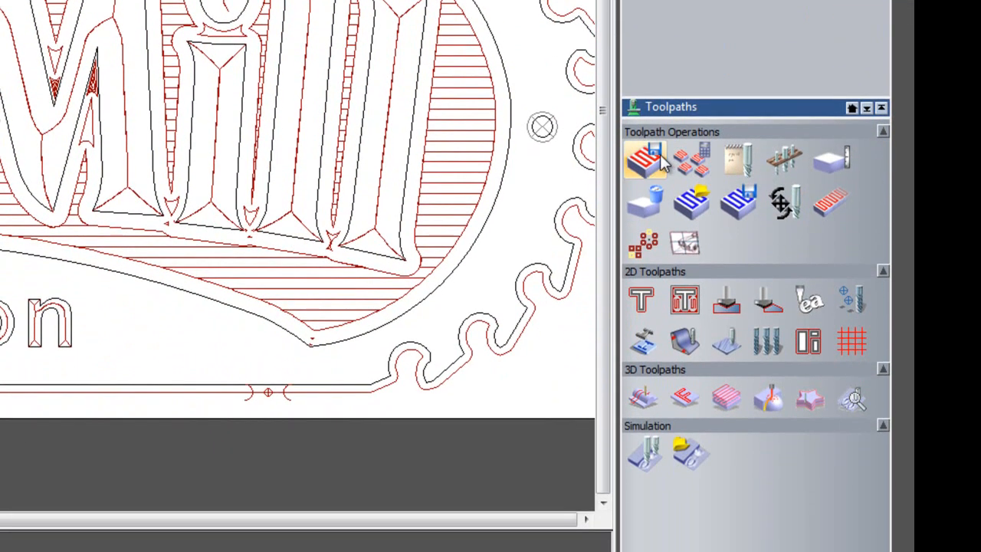
# In Save Toolpaths, remove Bevelled Carving, V-Bit Carving, Drilling and Profile, keeping only Area Clear
pyautogui.click(646, 158)
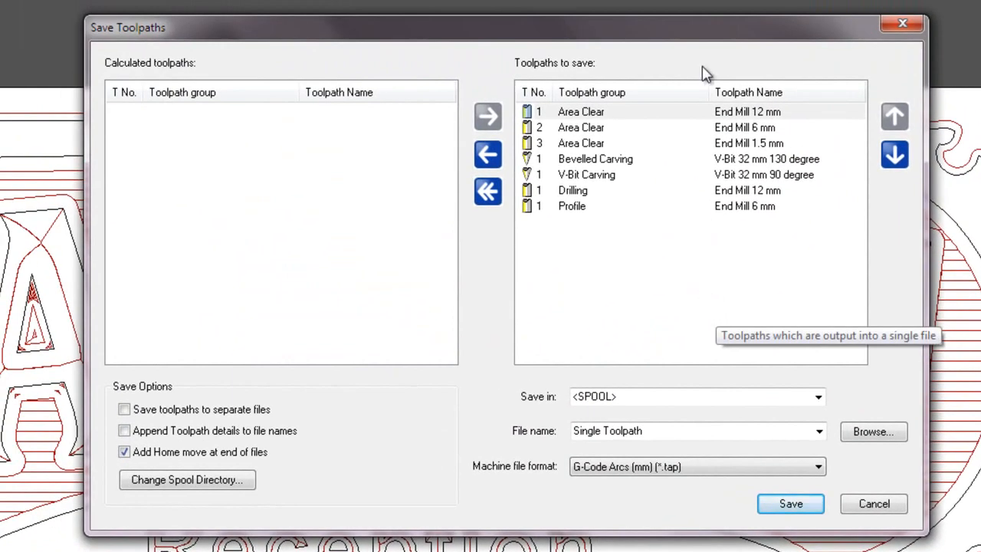
pyautogui.moveTo(642, 233)
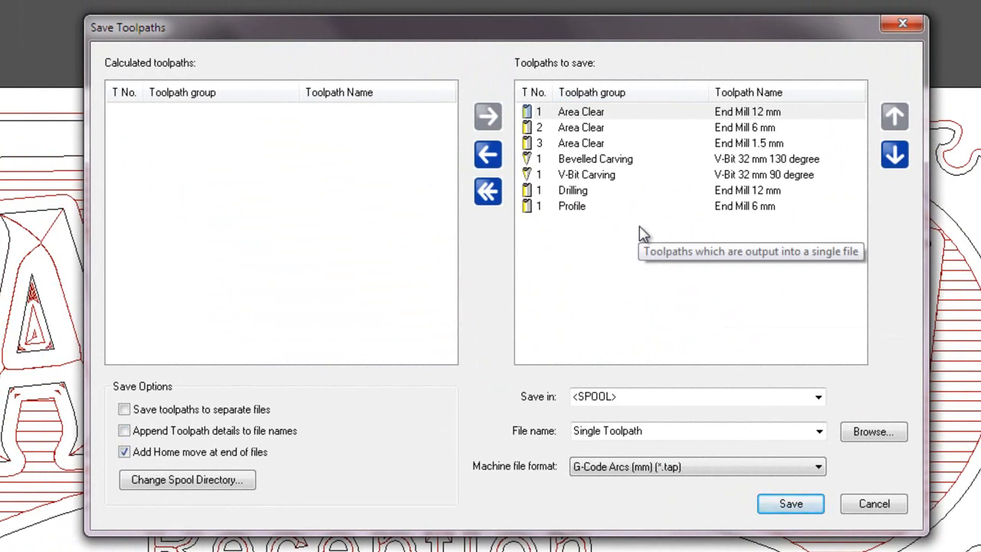
pyautogui.moveTo(536, 92)
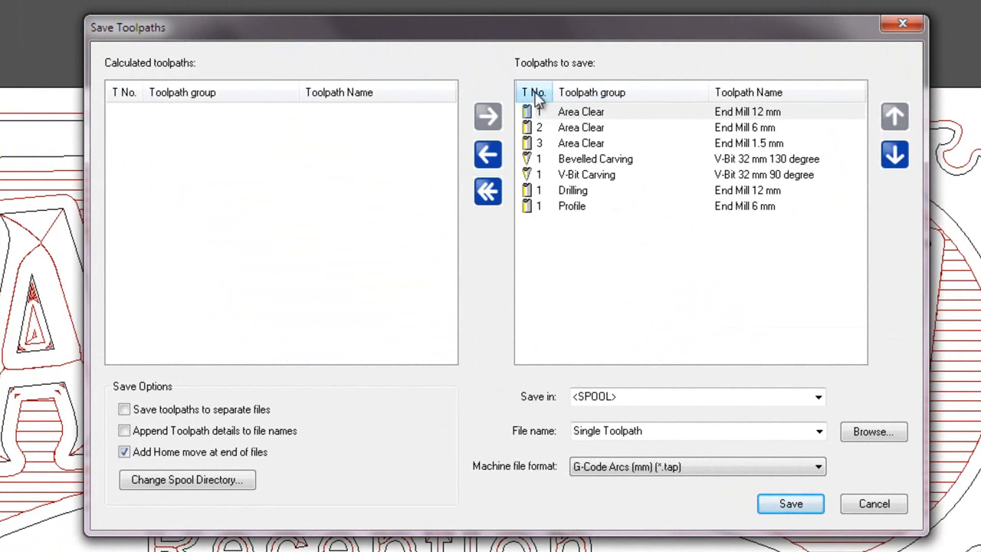
pyautogui.moveTo(543, 120)
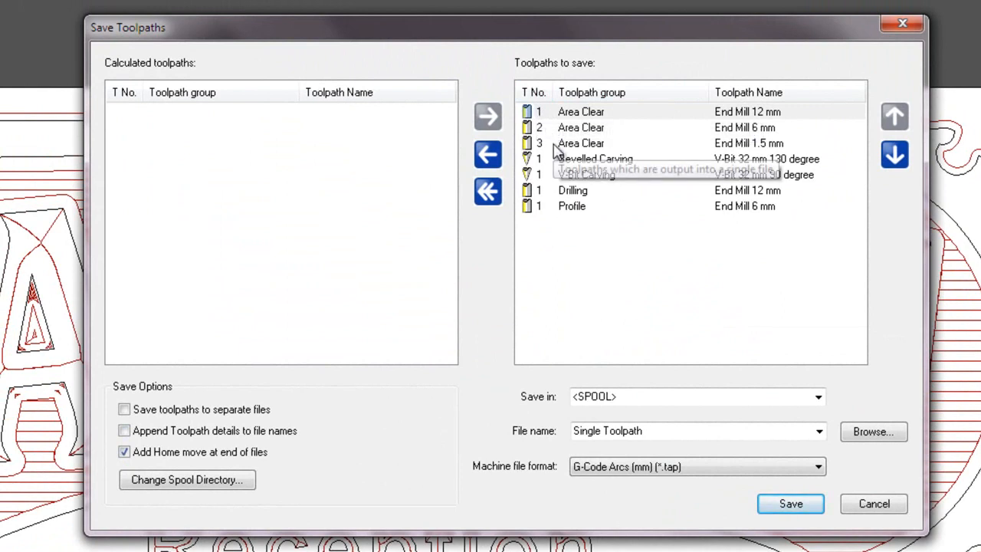
pyautogui.moveTo(650, 215)
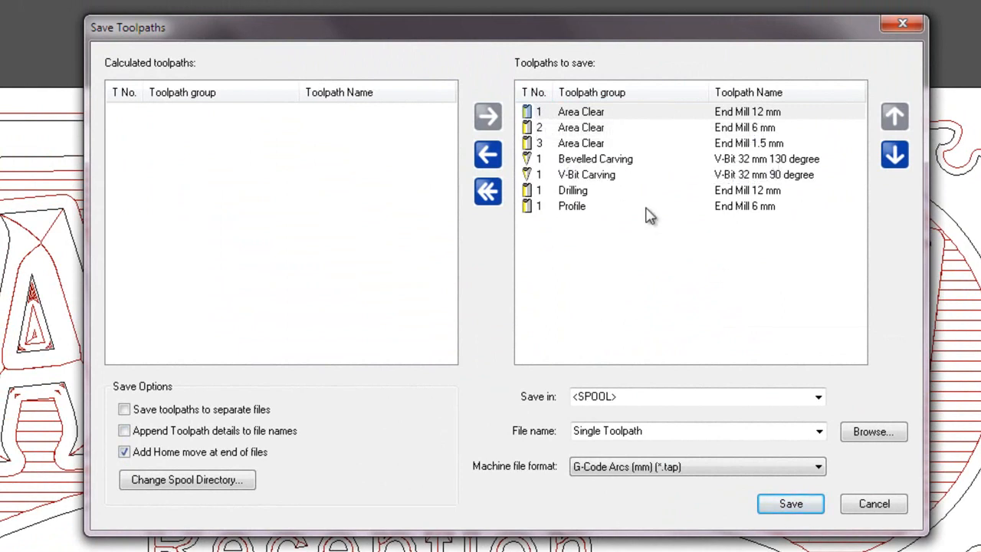
pyautogui.moveTo(559, 267)
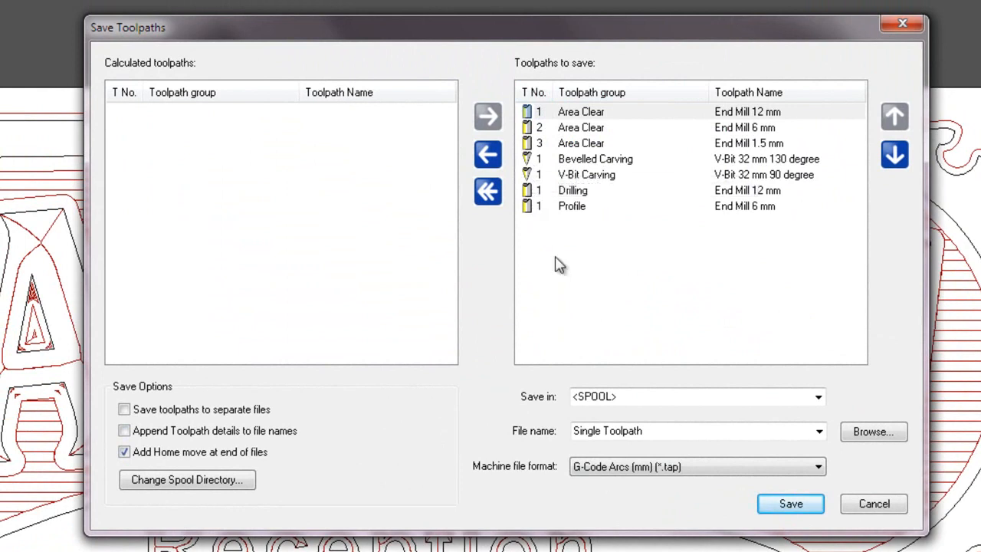
pyautogui.moveTo(577, 284)
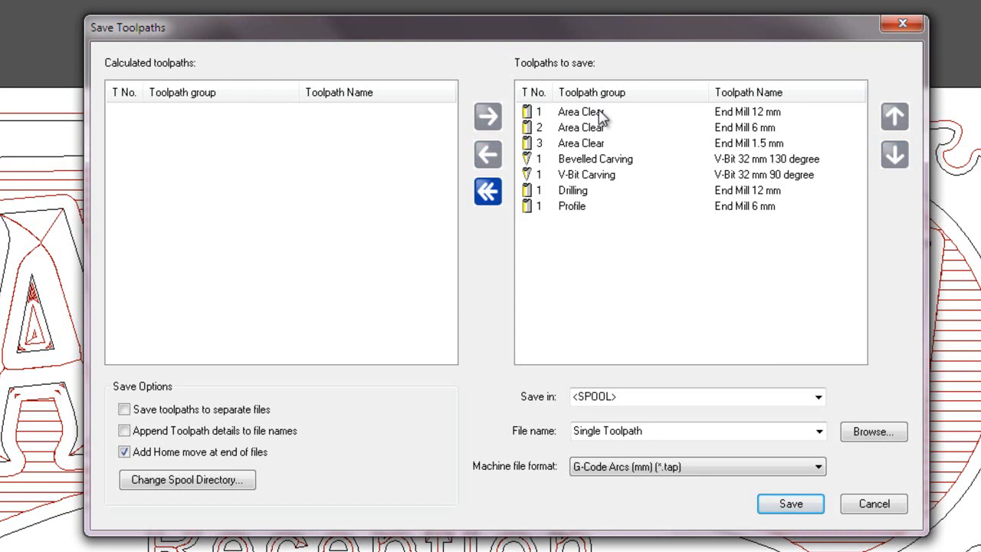
pyautogui.moveTo(592, 145)
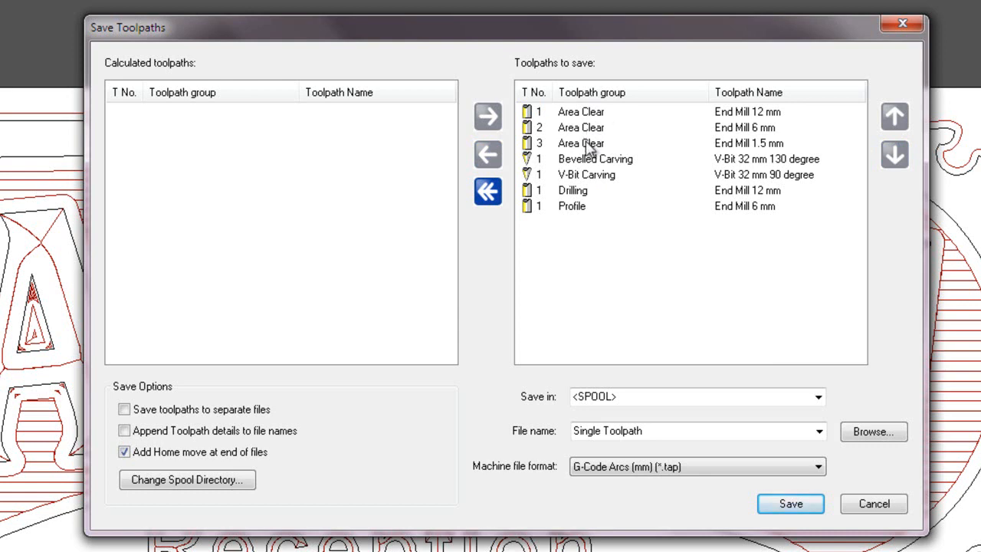
pyautogui.moveTo(589, 171)
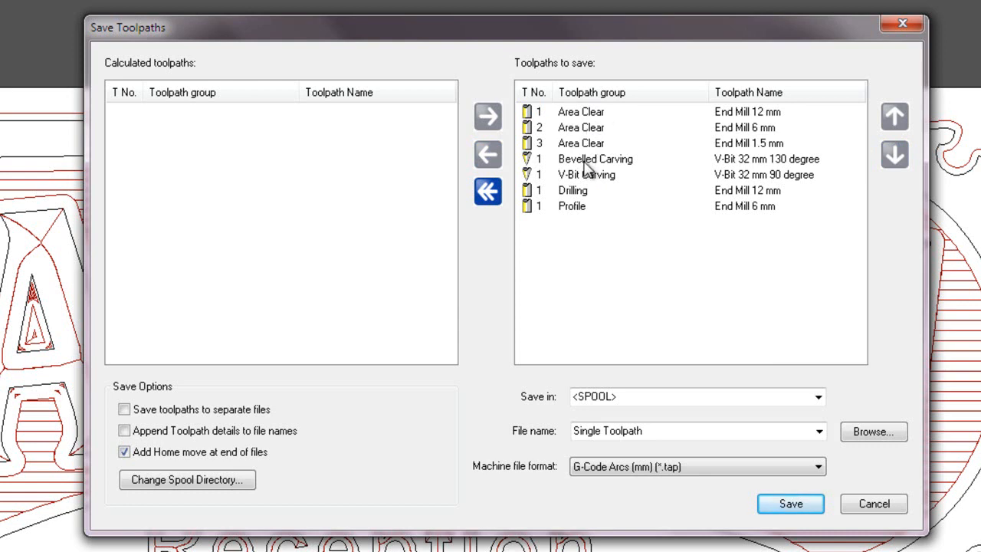
pyautogui.moveTo(584, 187)
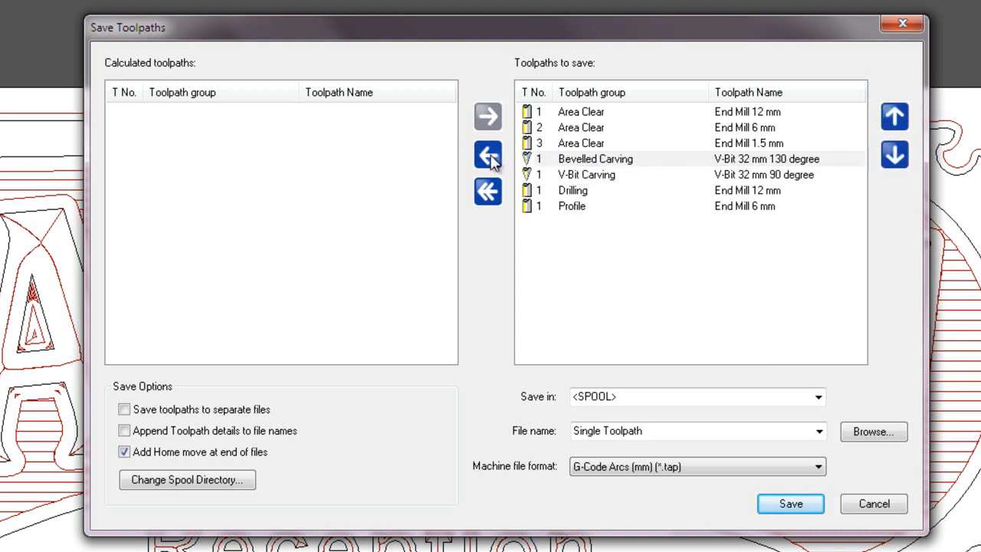
pyautogui.click(488, 153)
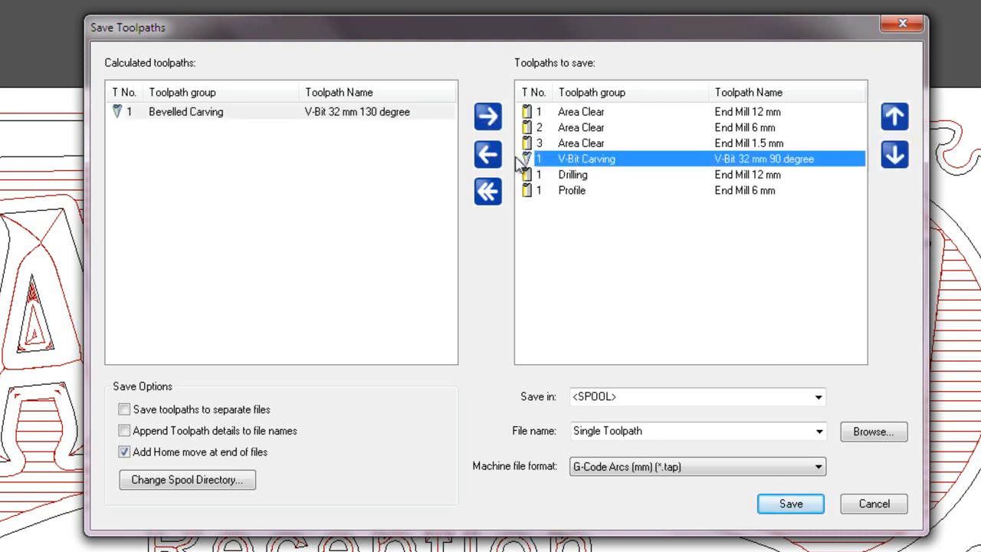
pyautogui.moveTo(488, 155)
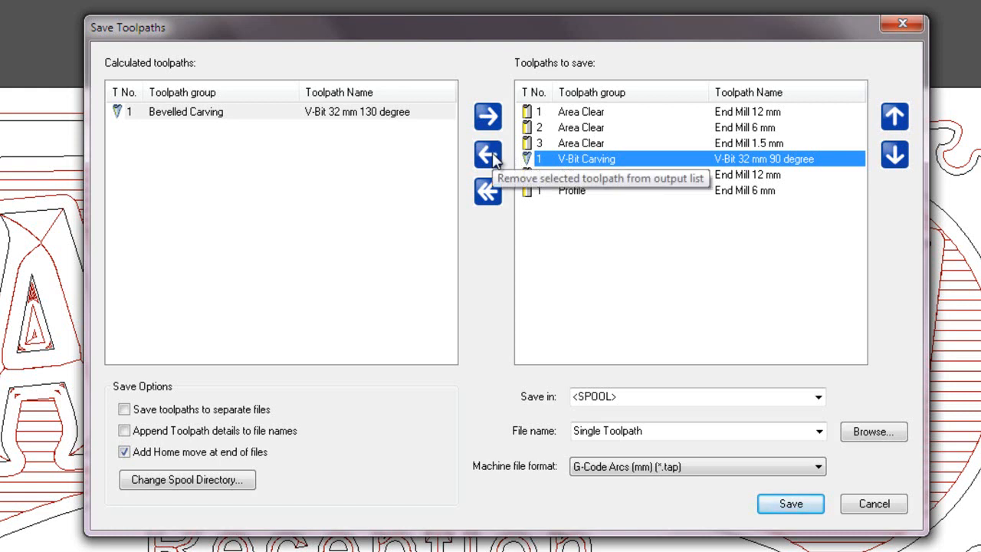
pyautogui.click(487, 153)
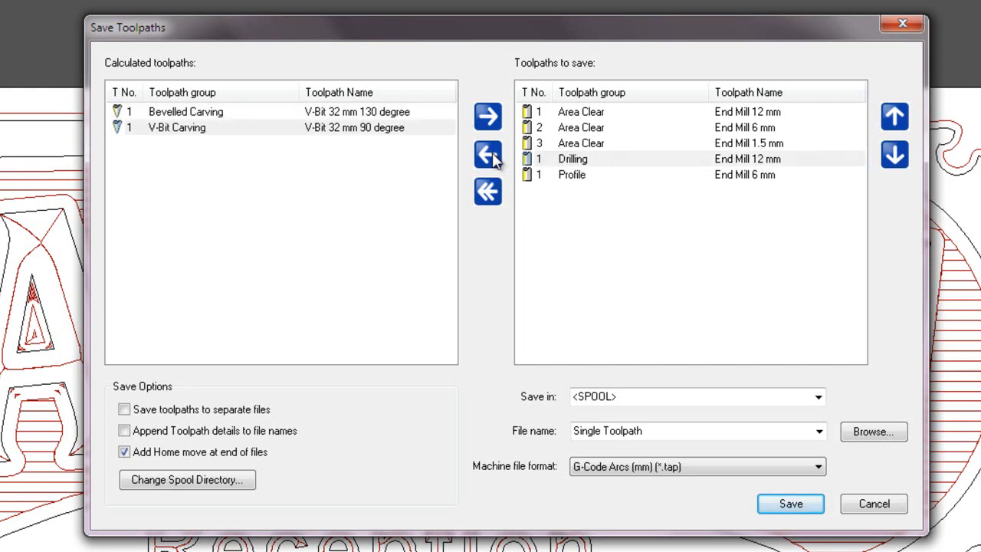
pyautogui.click(488, 153)
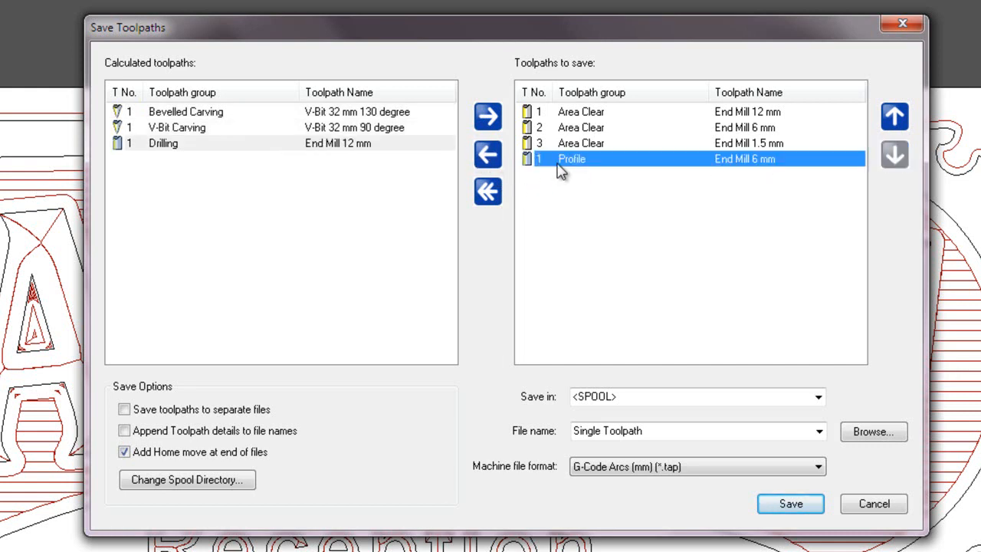
pyautogui.click(488, 153)
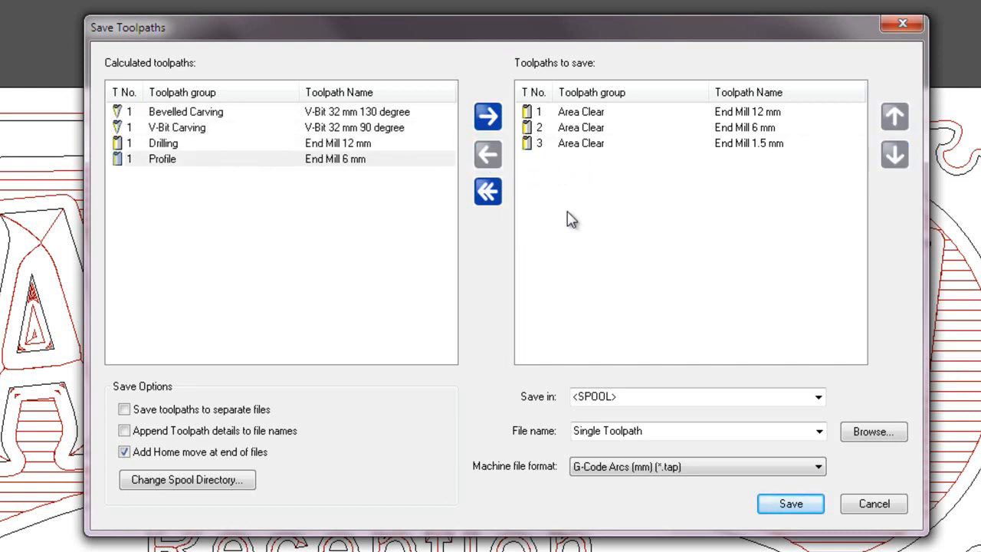
pyautogui.moveTo(596, 146)
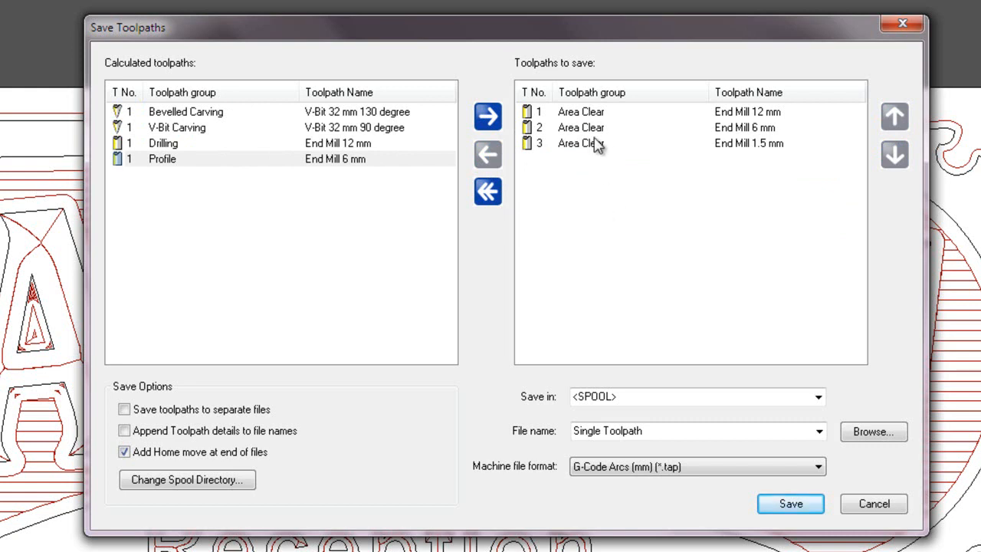
pyautogui.moveTo(571, 172)
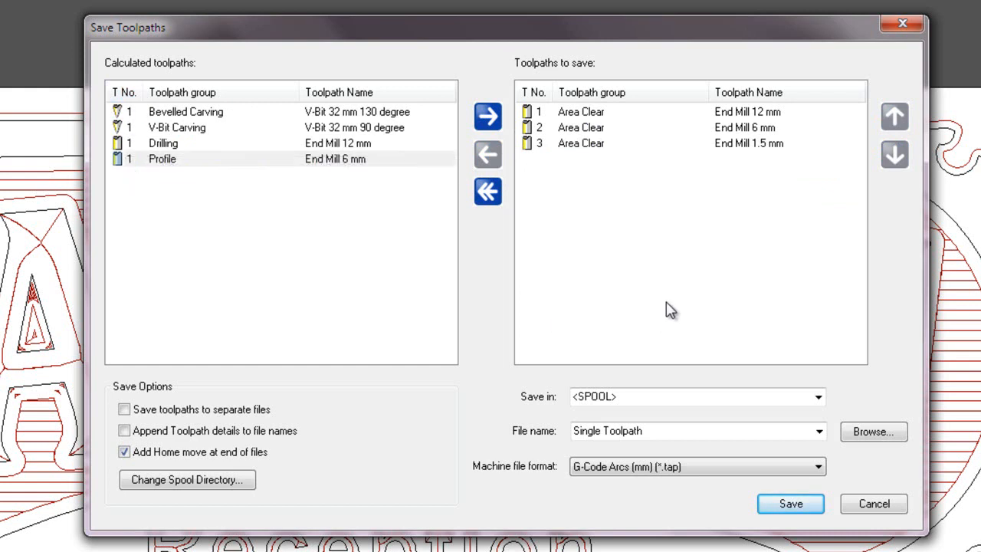
pyautogui.moveTo(641, 273)
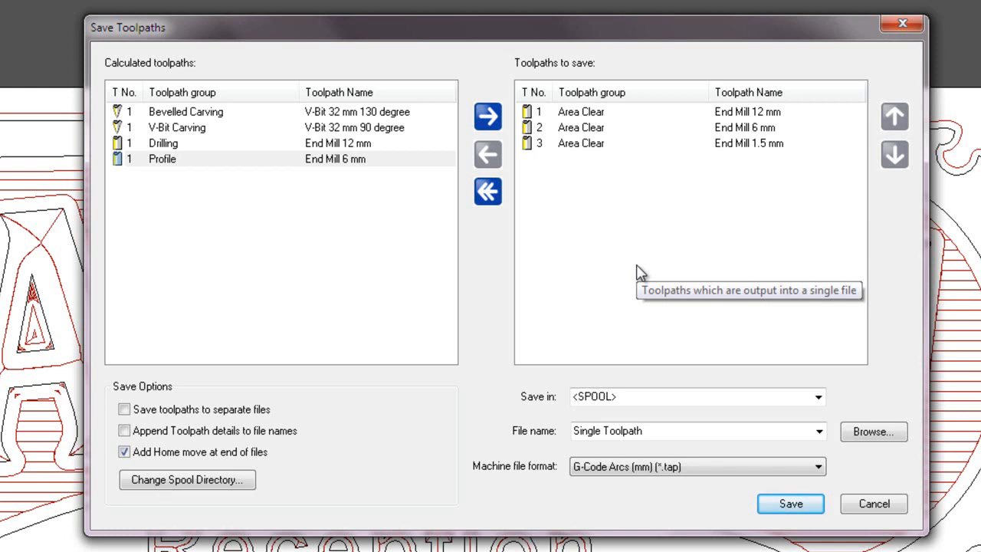
pyautogui.moveTo(340, 129)
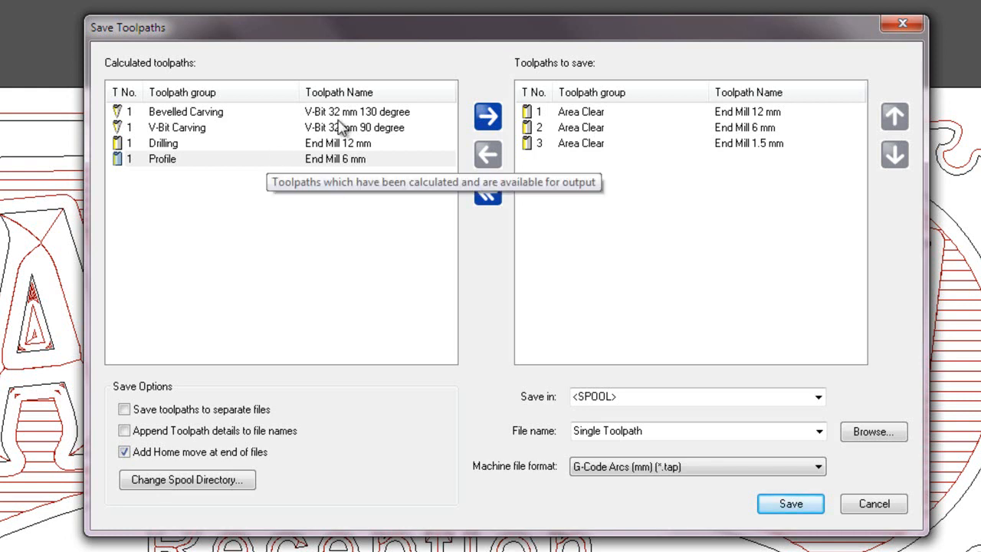
pyautogui.moveTo(718, 263)
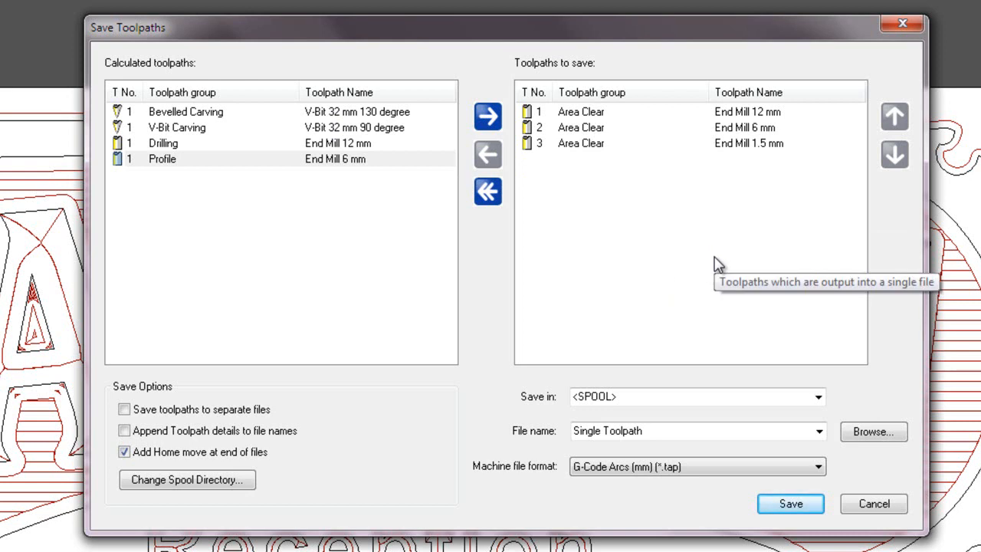
pyautogui.moveTo(601, 436)
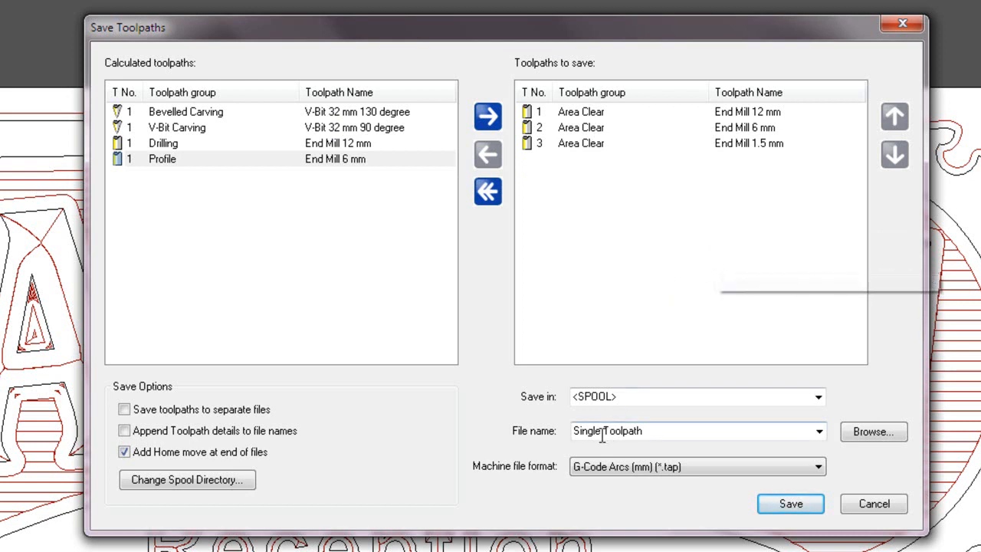
# Name the output file ATC Toolpath and set the Desktop g-code folder as save location
pyautogui.doubleClick(586, 430)
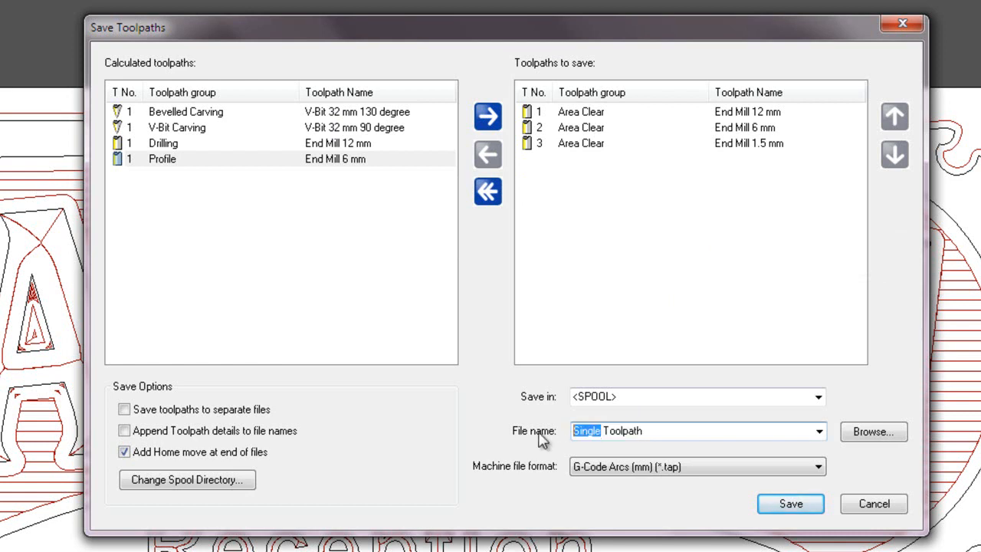
pyautogui.write('ATC')
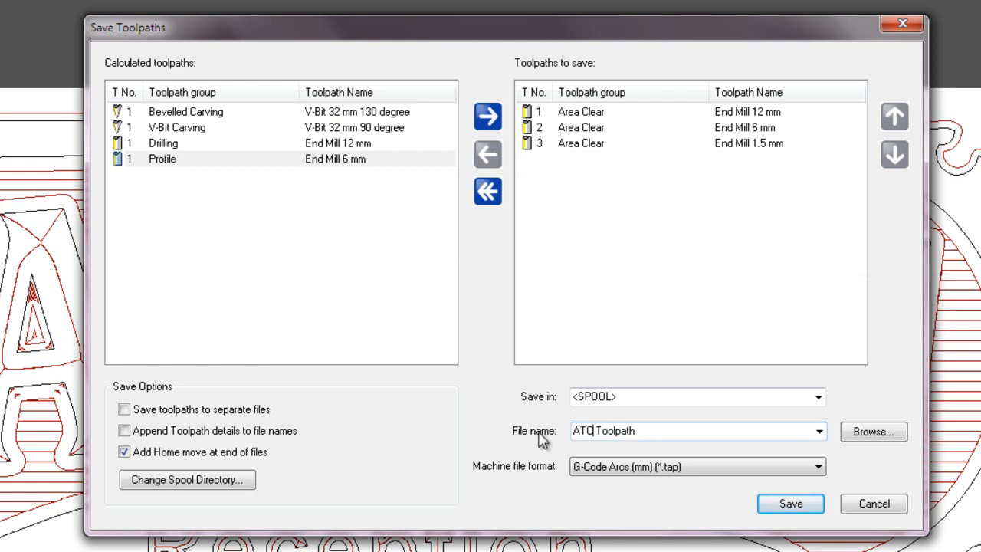
pyautogui.moveTo(514, 417)
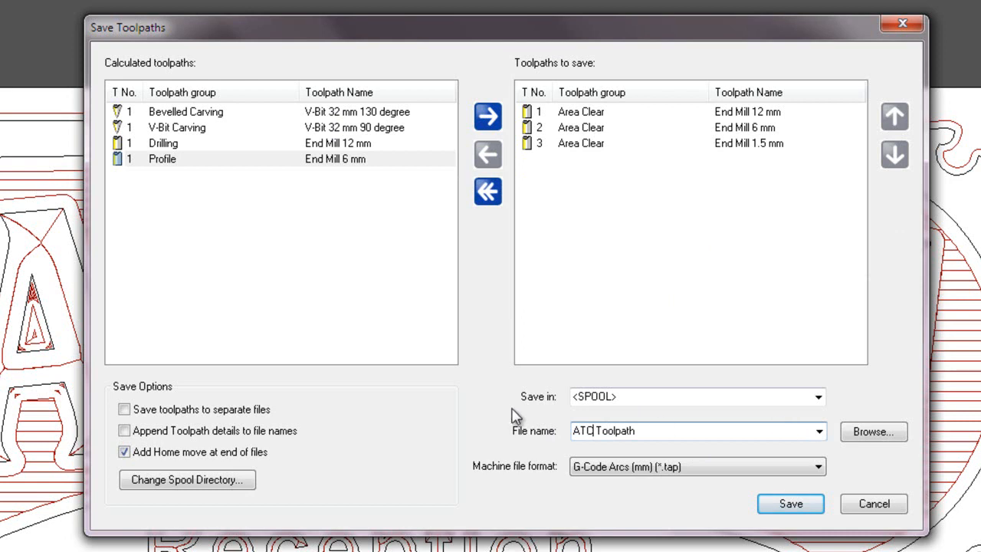
pyautogui.moveTo(687, 405)
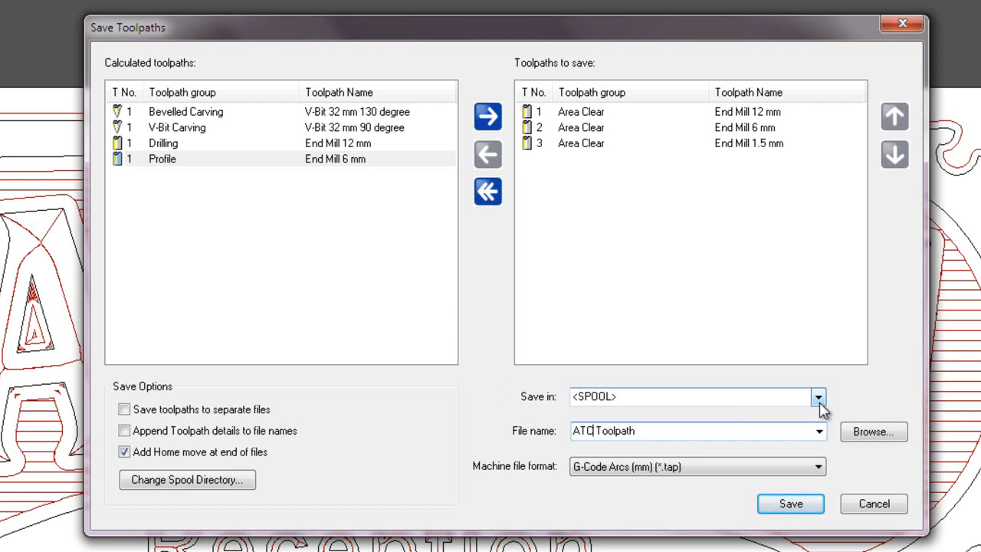
pyautogui.click(818, 395)
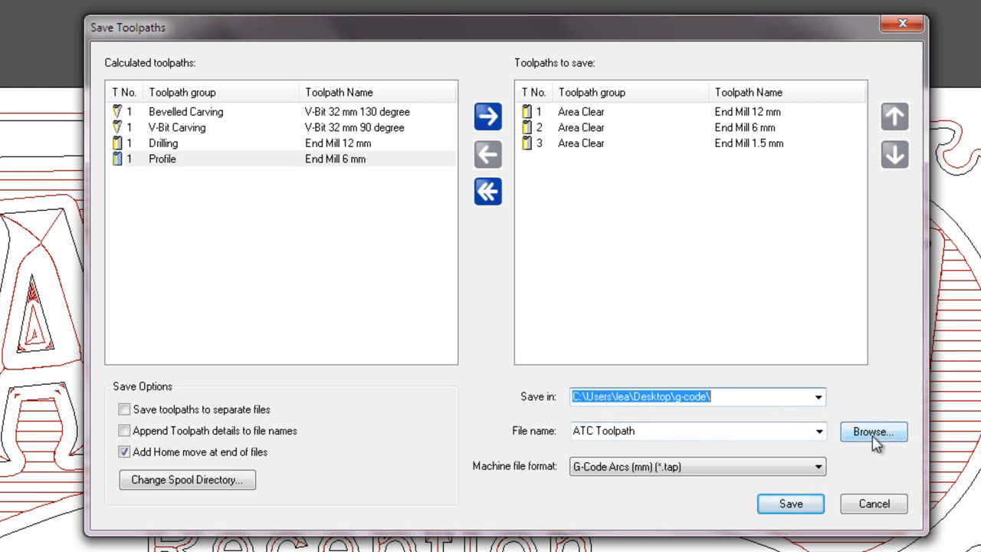
pyautogui.moveTo(687, 458)
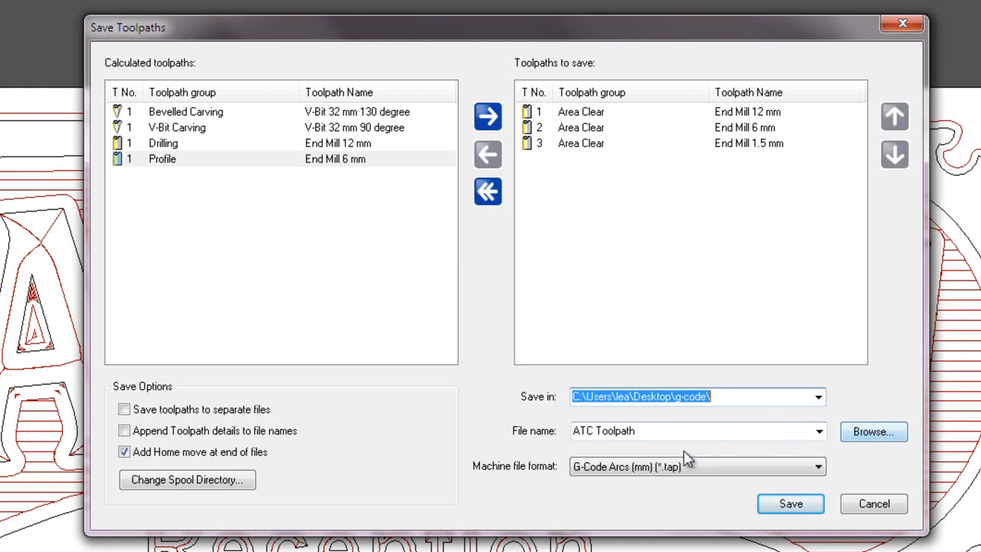
pyautogui.moveTo(678, 457)
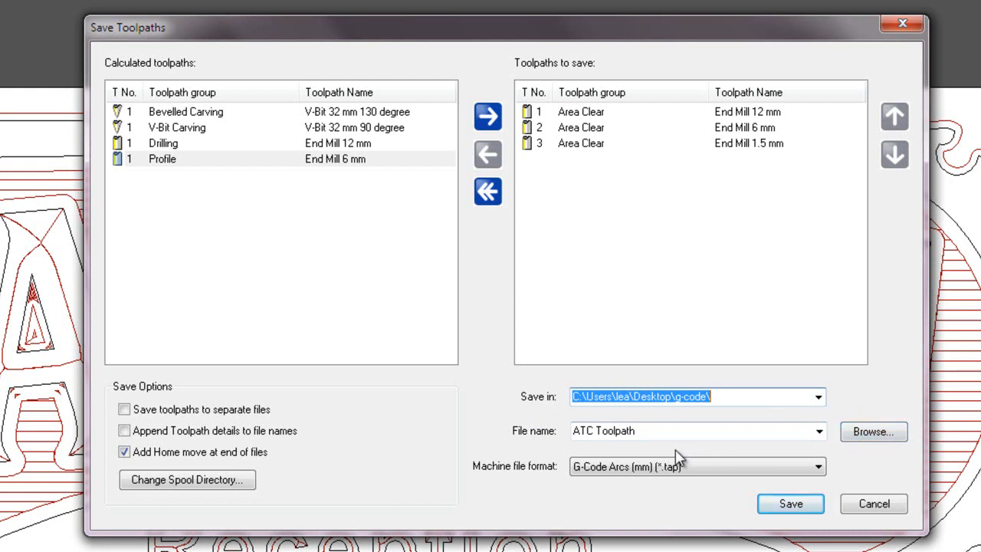
pyautogui.moveTo(698, 466)
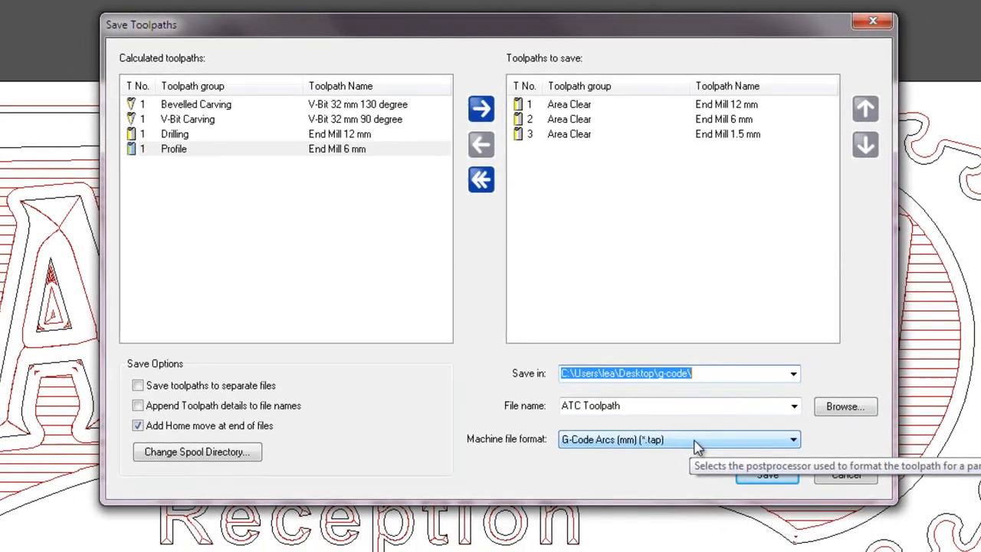
# Set the machine file format to Axyz_MultiTool_Arc_MM (*.nc)
pyautogui.click(791, 439)
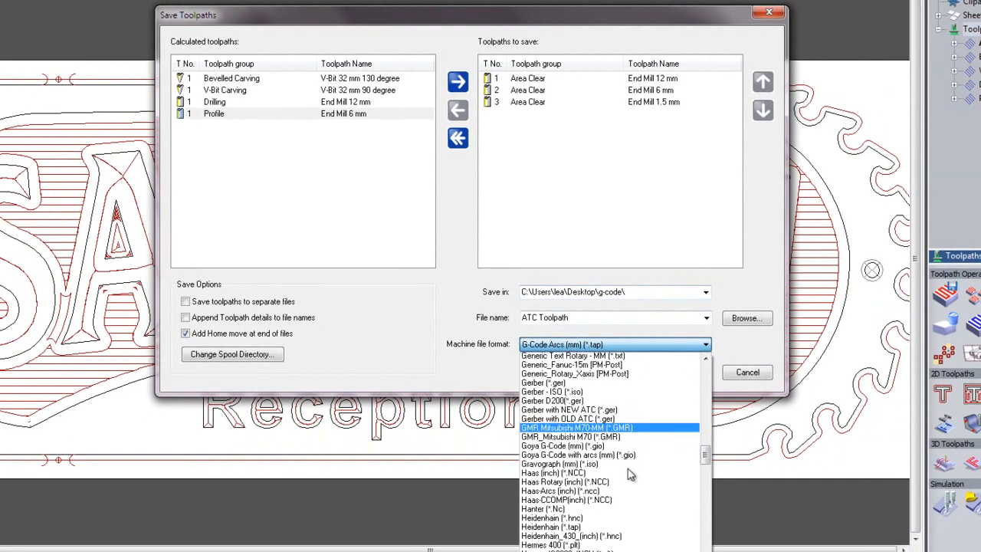
pyautogui.scroll(-3)
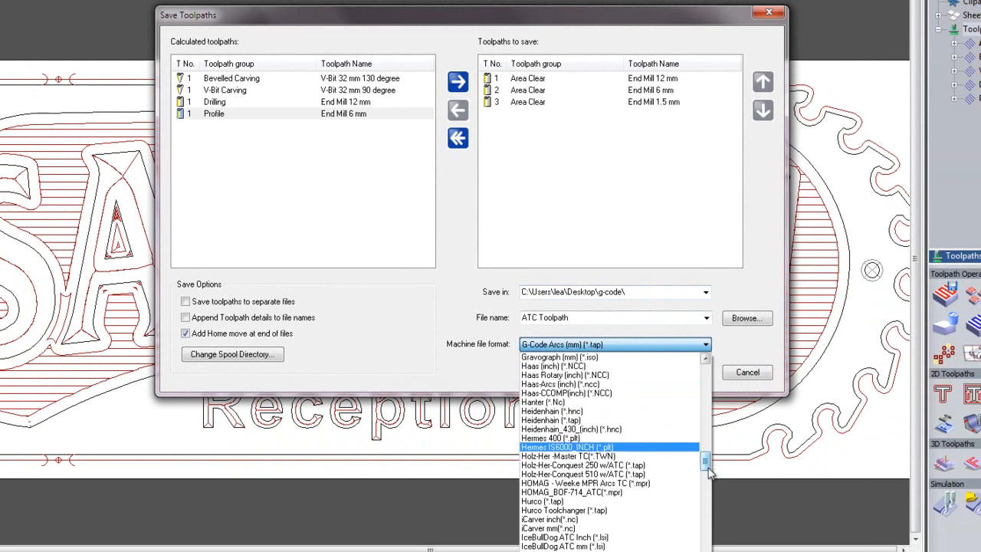
pyautogui.scroll(-3)
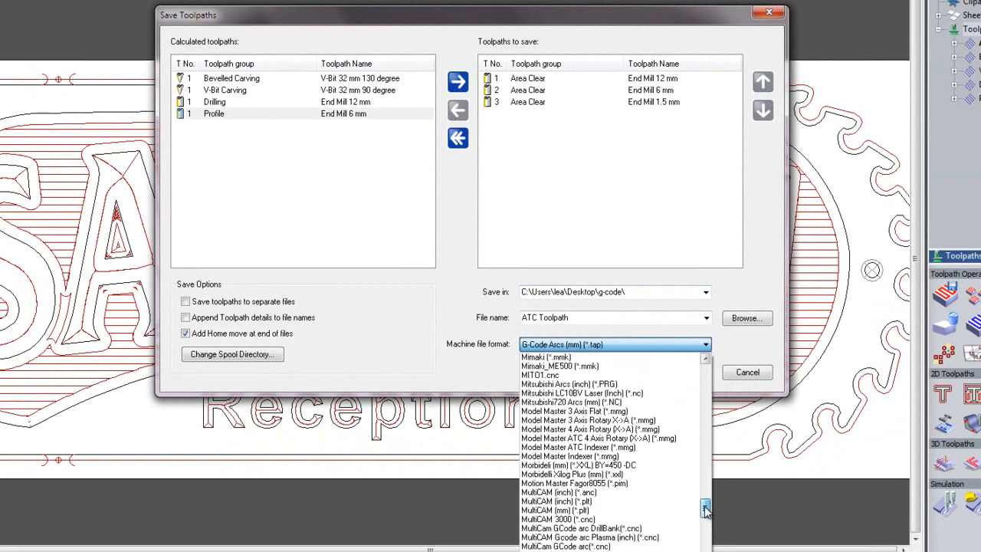
pyautogui.scroll(3)
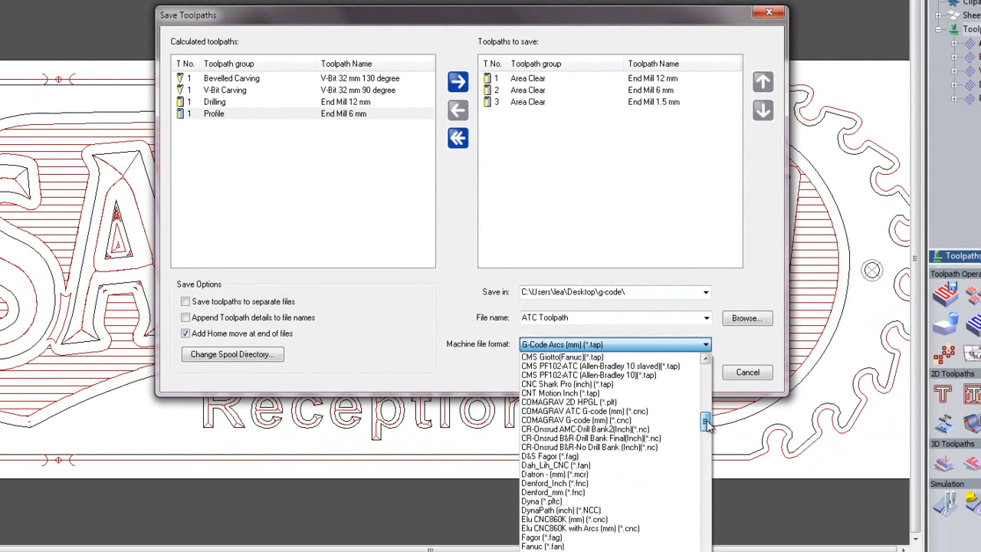
pyautogui.scroll(3)
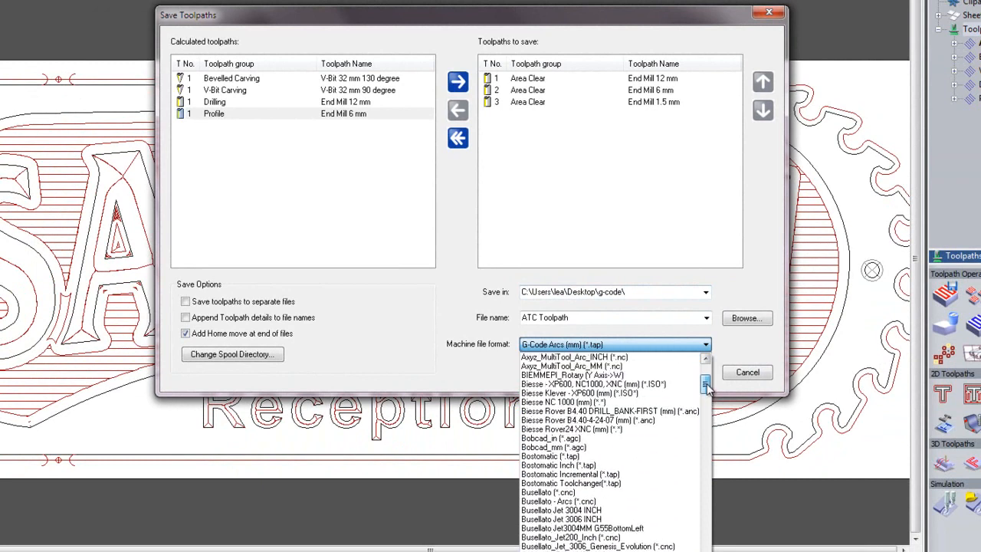
pyautogui.scroll(3)
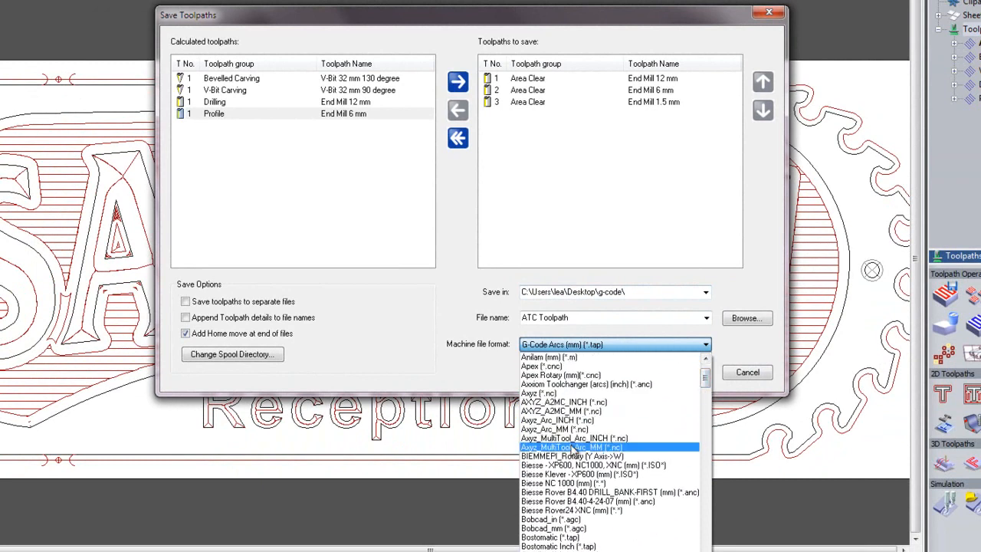
pyautogui.click(571, 448)
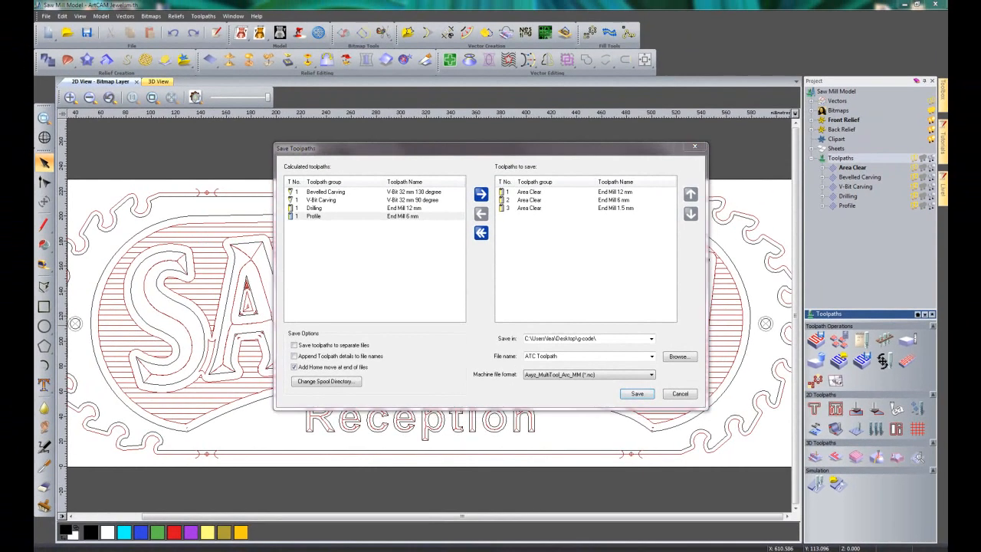
# Open ATC Toolpath.nc from the g-code folder in Notepad
pyautogui.click(636, 392)
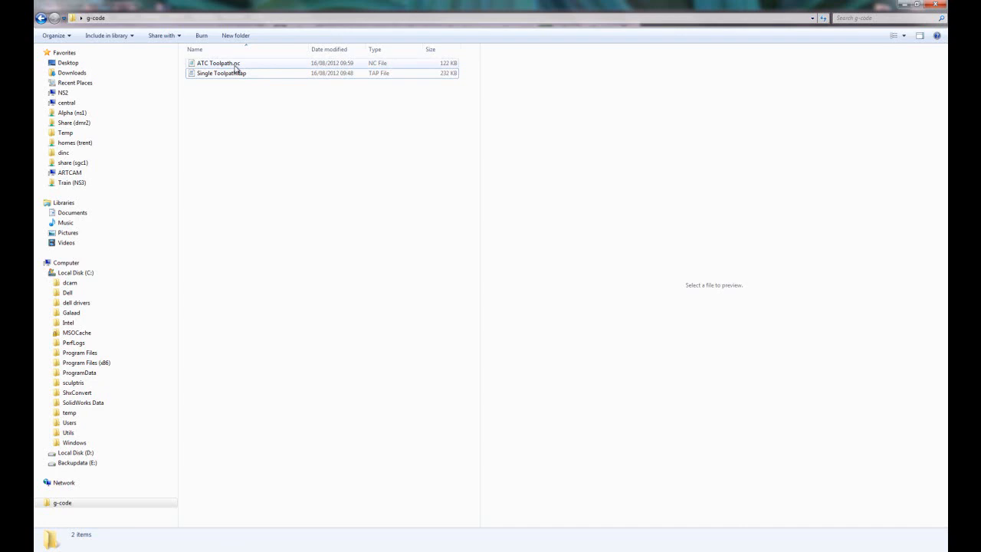
pyautogui.click(218, 63)
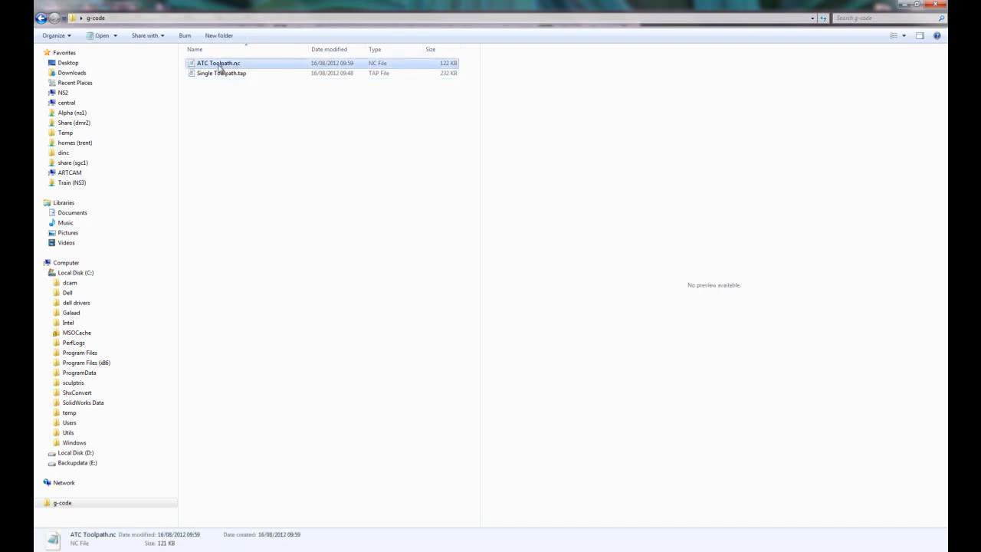
pyautogui.doubleClick(218, 63)
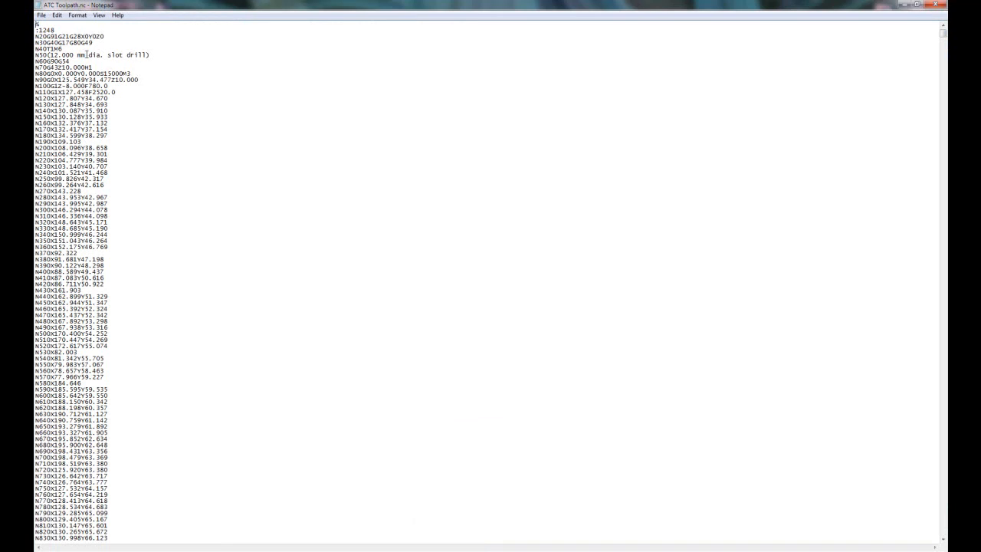
pyautogui.moveTo(279, 234)
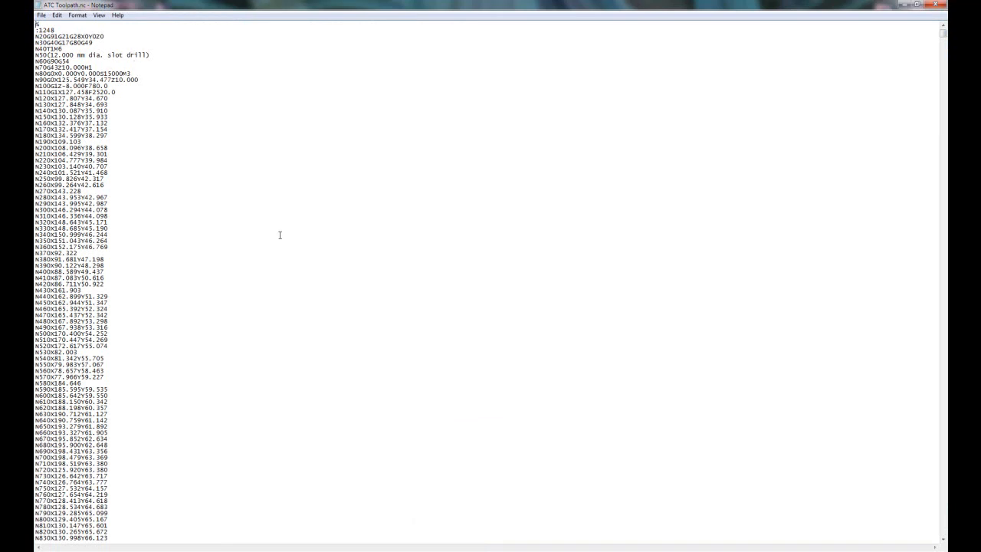
pyautogui.scroll(-3)
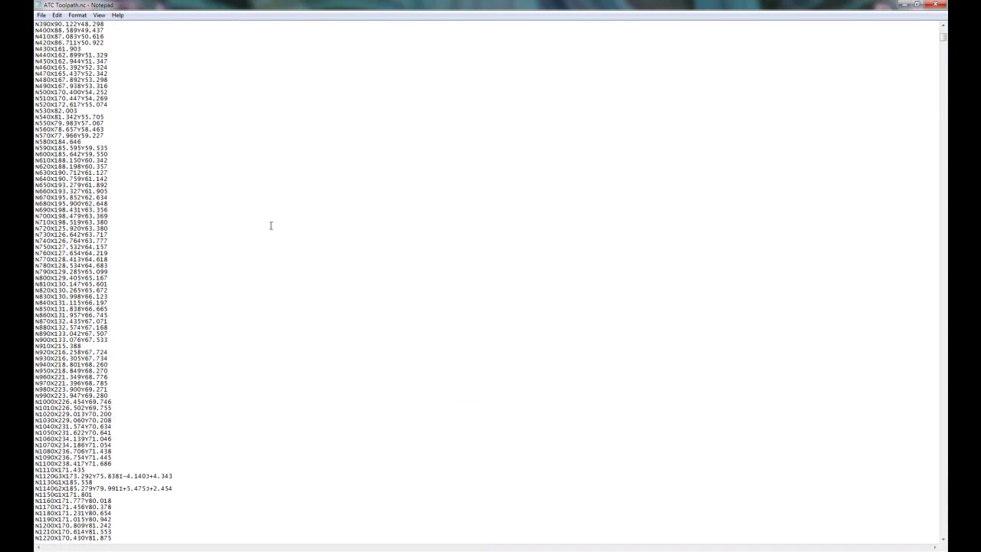
pyautogui.scroll(-3)
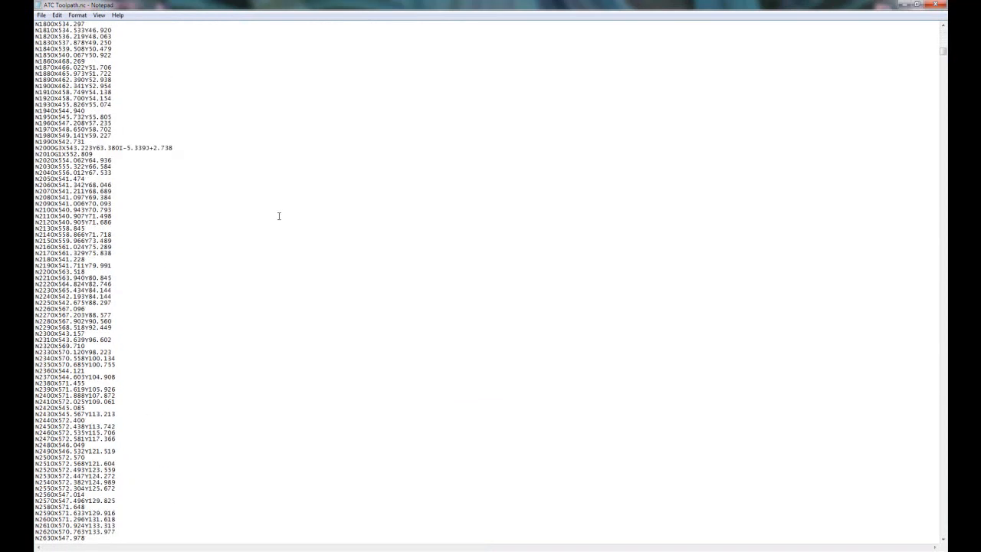
pyautogui.scroll(-3)
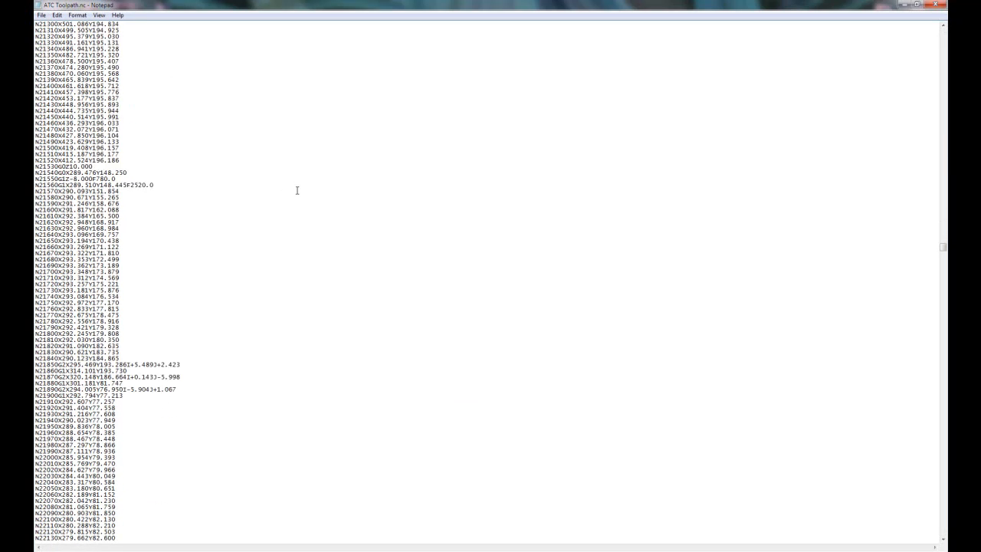
pyautogui.scroll(-3)
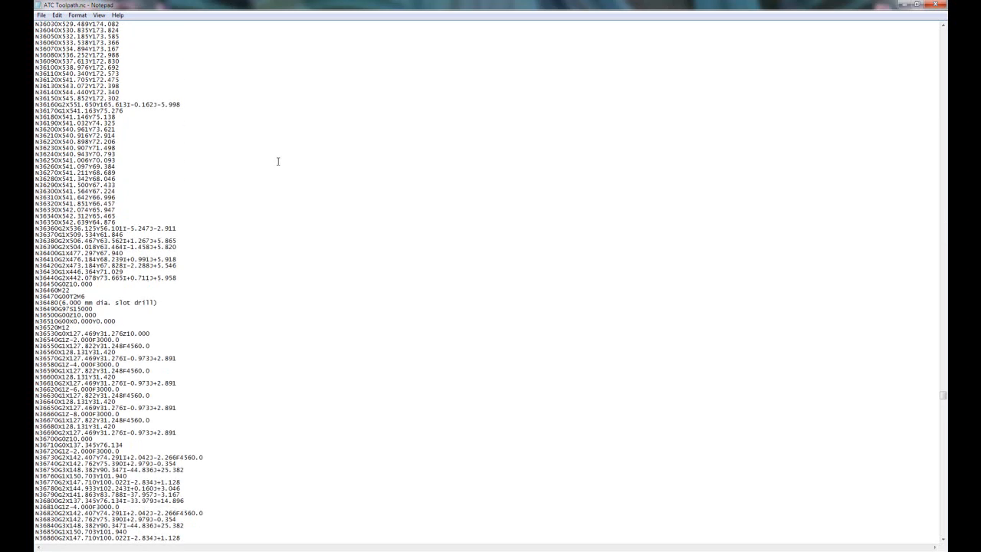